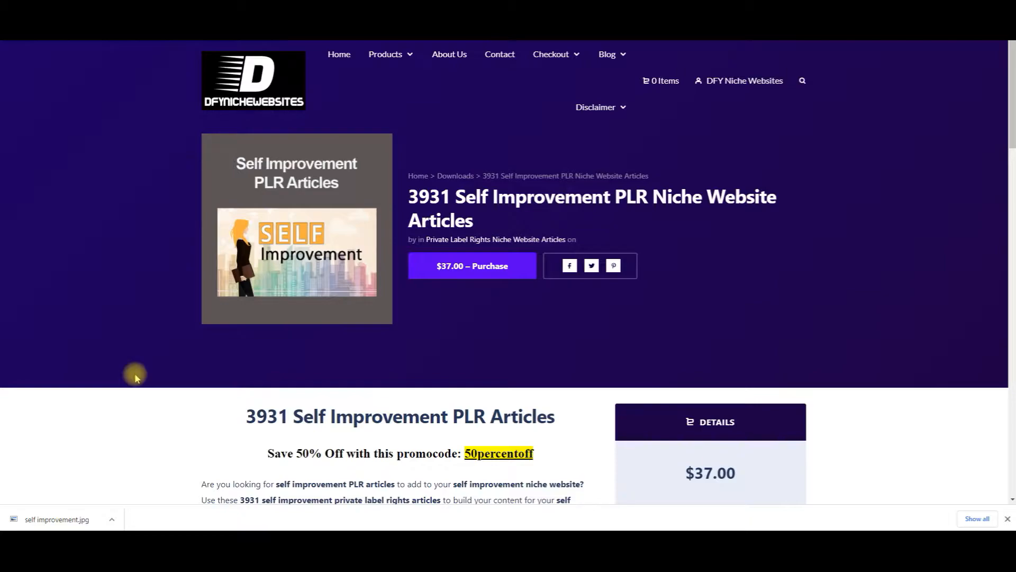
mouse_move(131, 383)
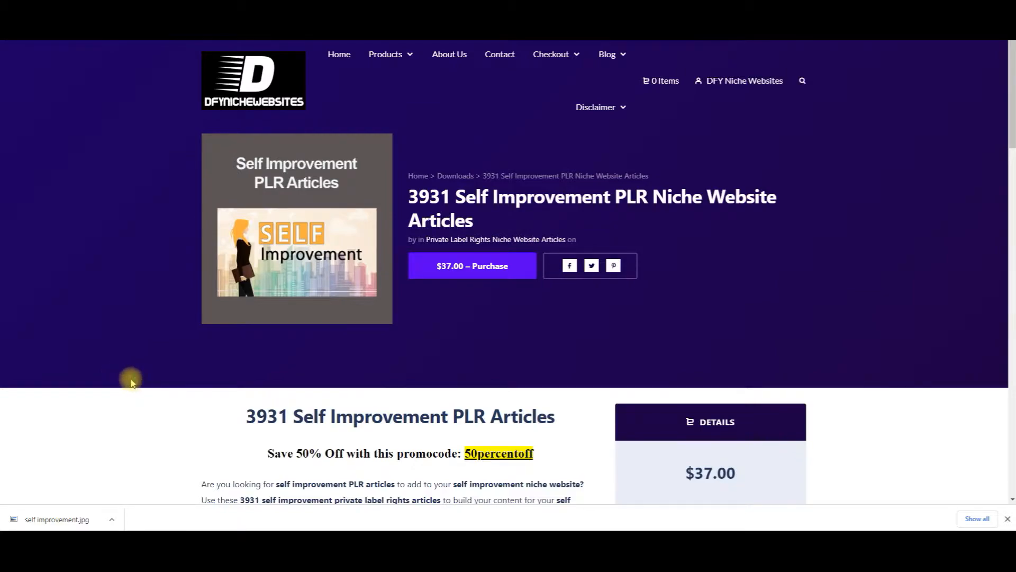
mouse_move(131, 393)
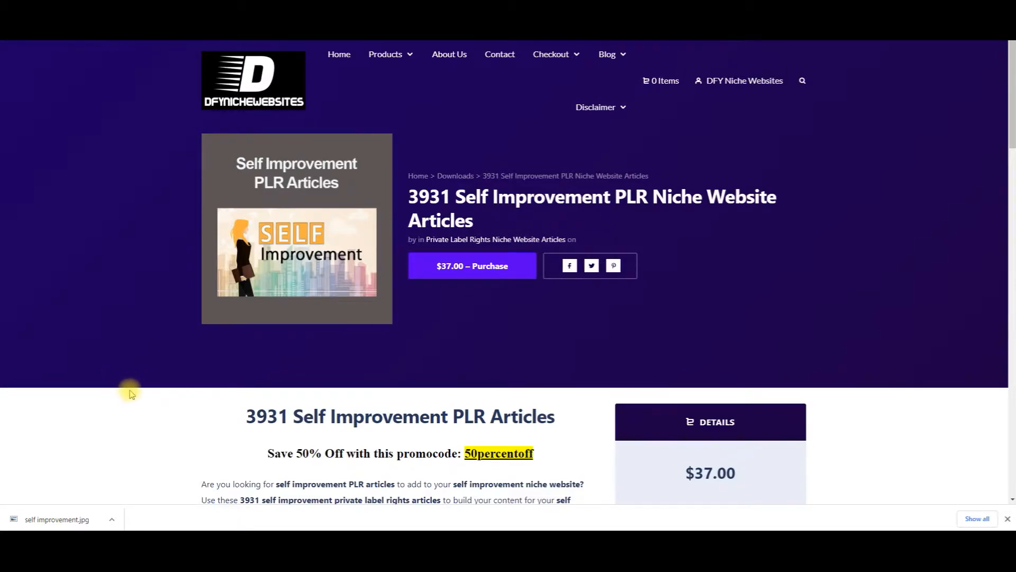
Copy the 50percentoff promo code, add the $37 Self Improvement article pack to the cart and proceed to checkout
scroll(down, 3)
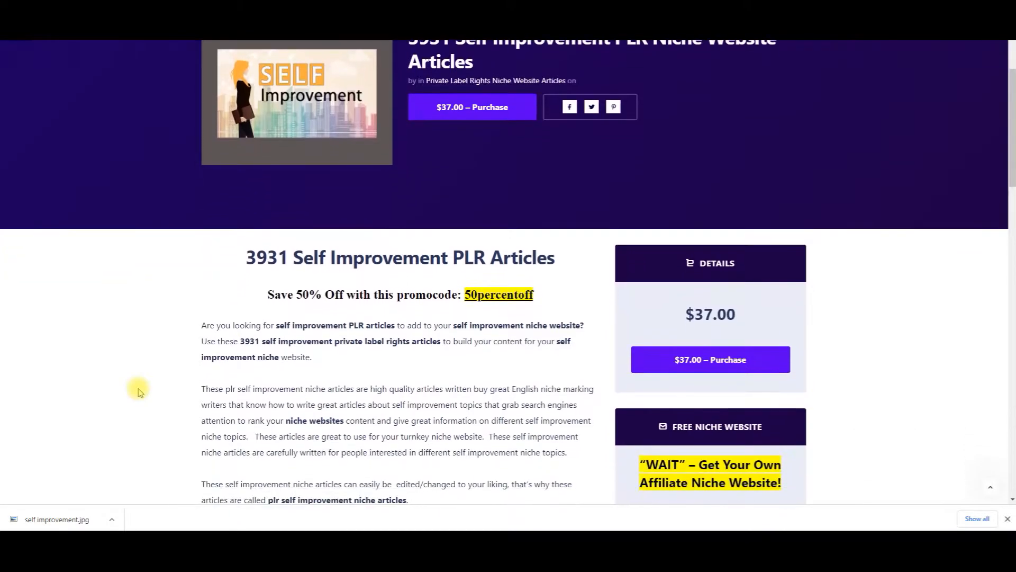
mouse_move(190, 357)
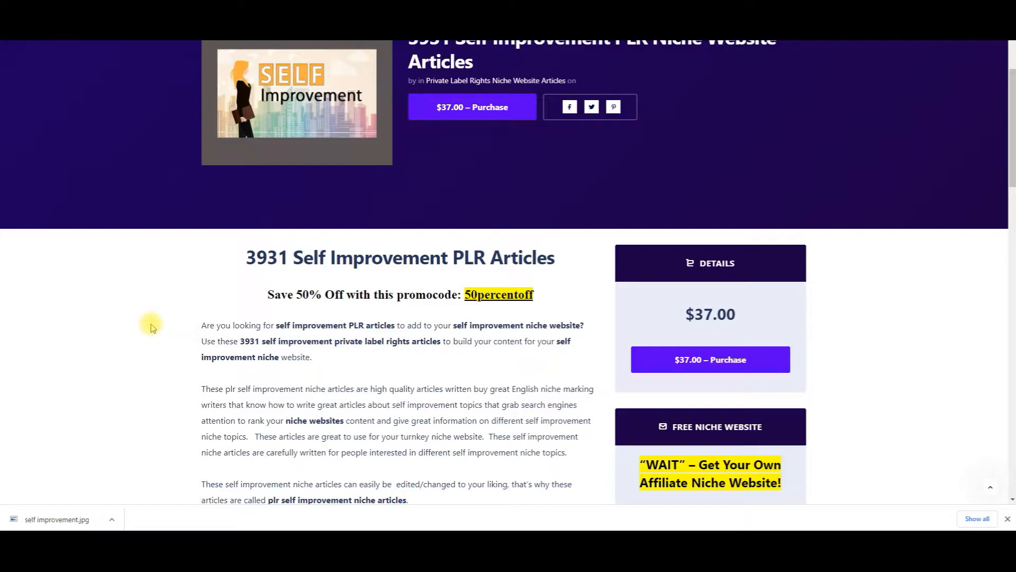
mouse_move(157, 343)
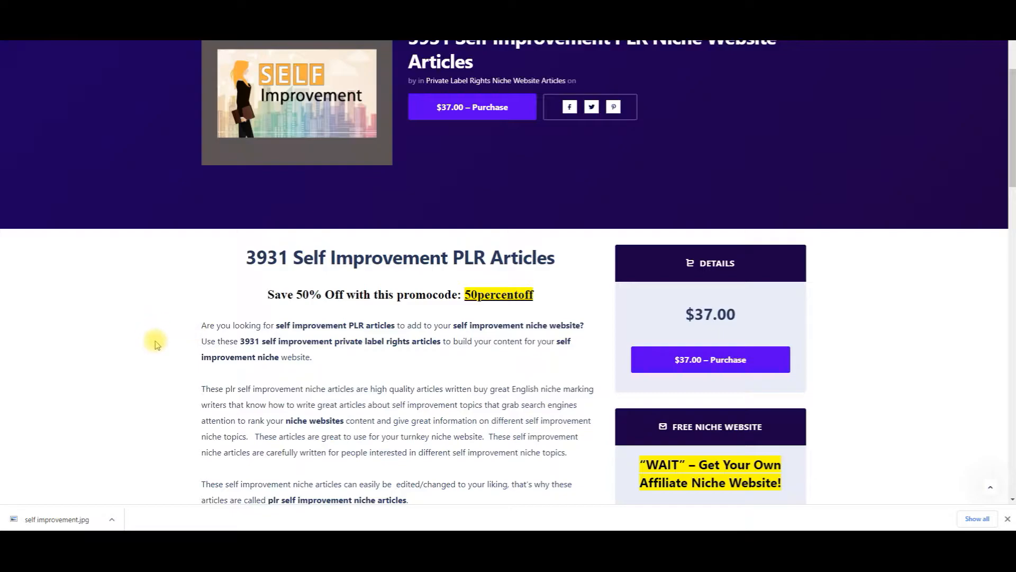
mouse_move(155, 350)
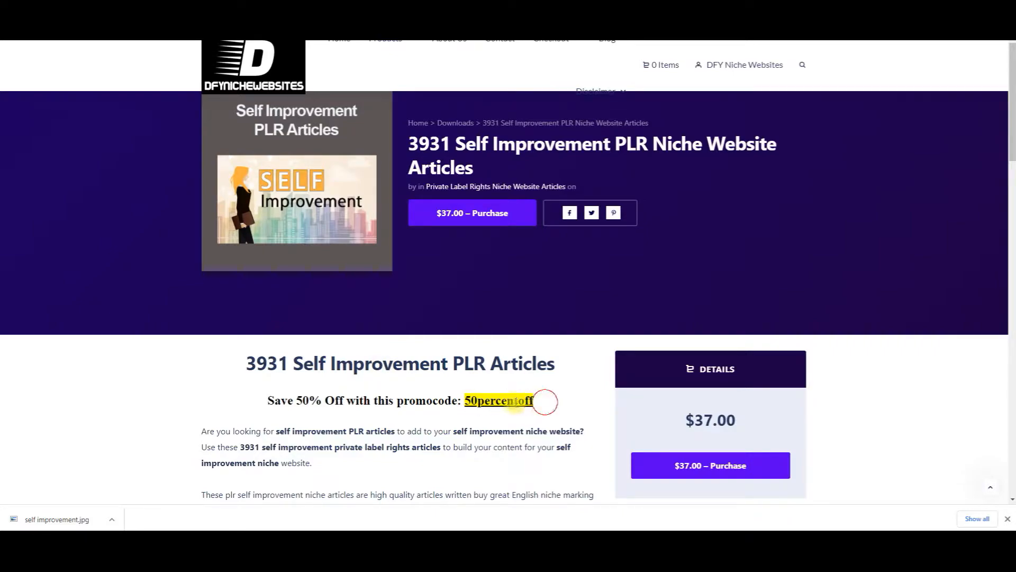
right_click(502, 401)
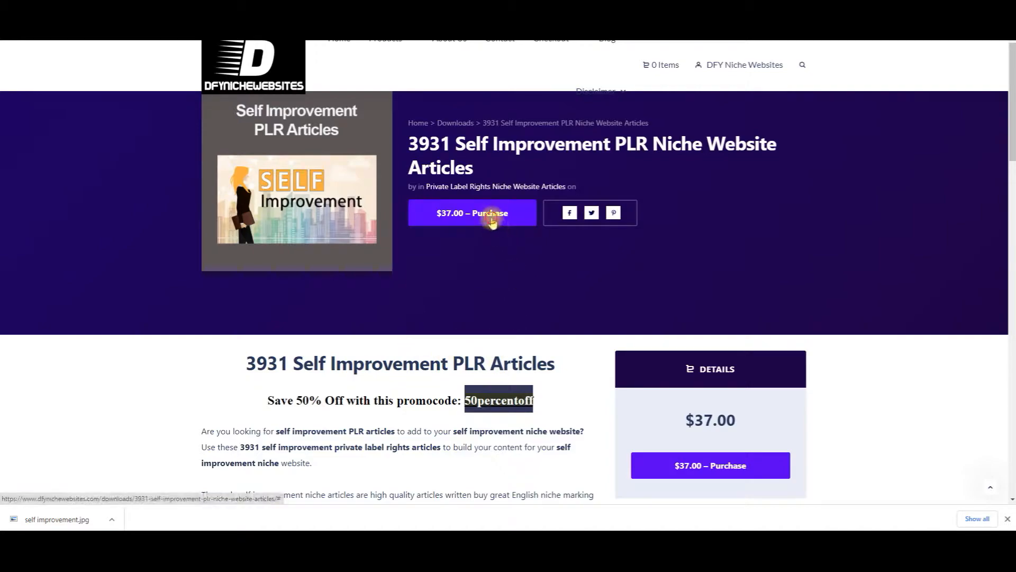
click(491, 213)
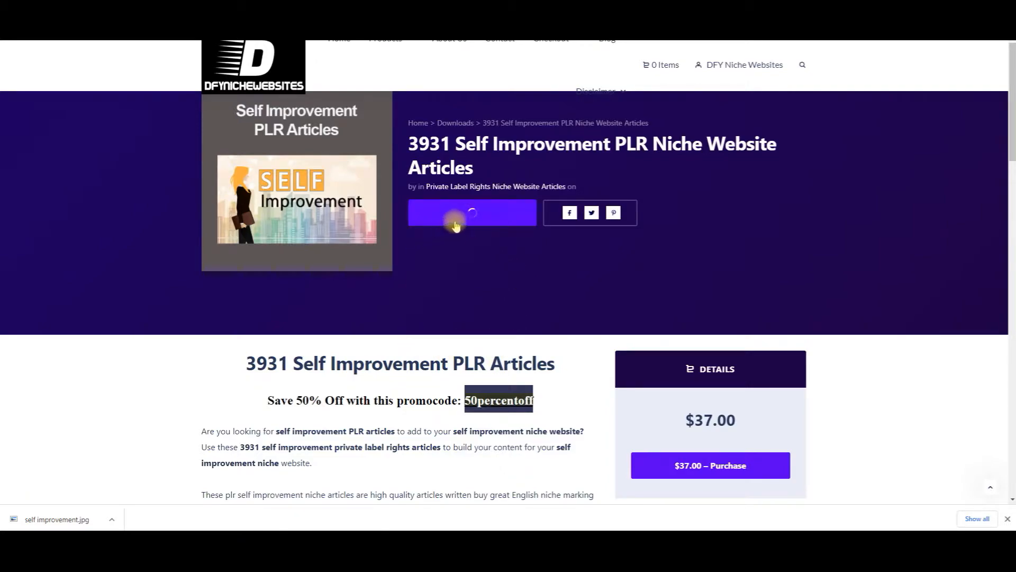
click(710, 466)
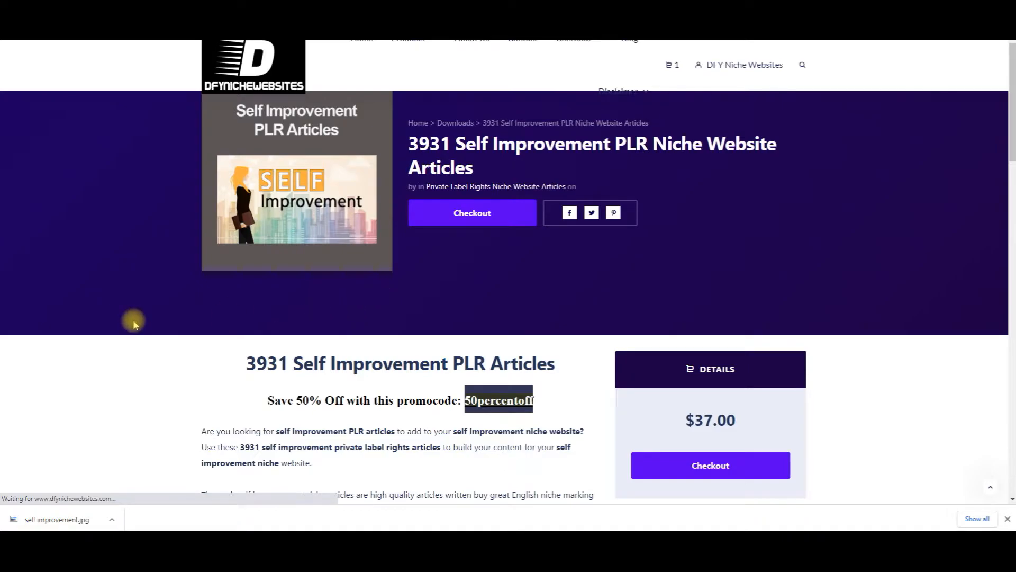
Enter the coupon code '50percentoff' in the Discount field and apply it to the order
click(472, 213)
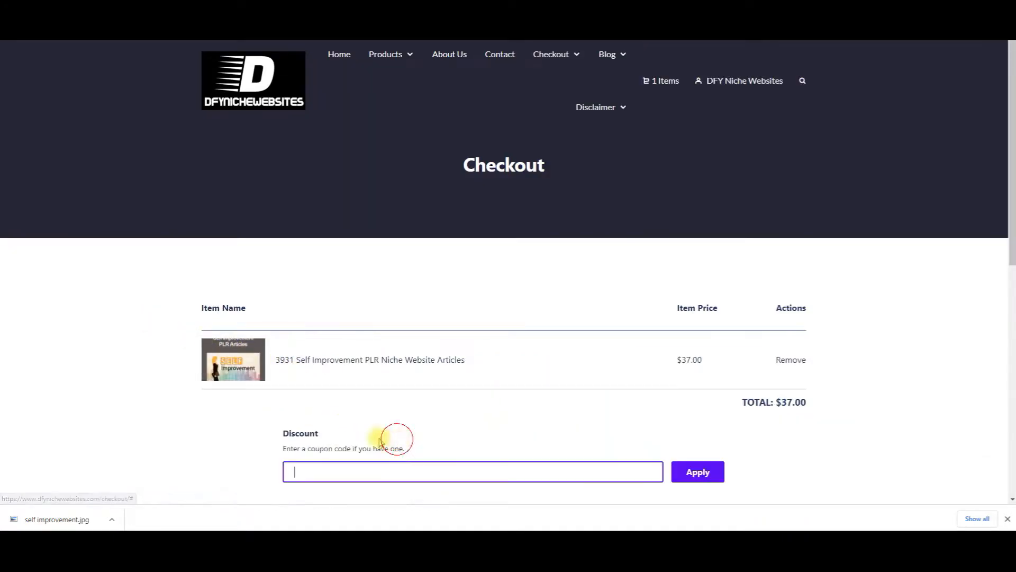
text(50percentoff)
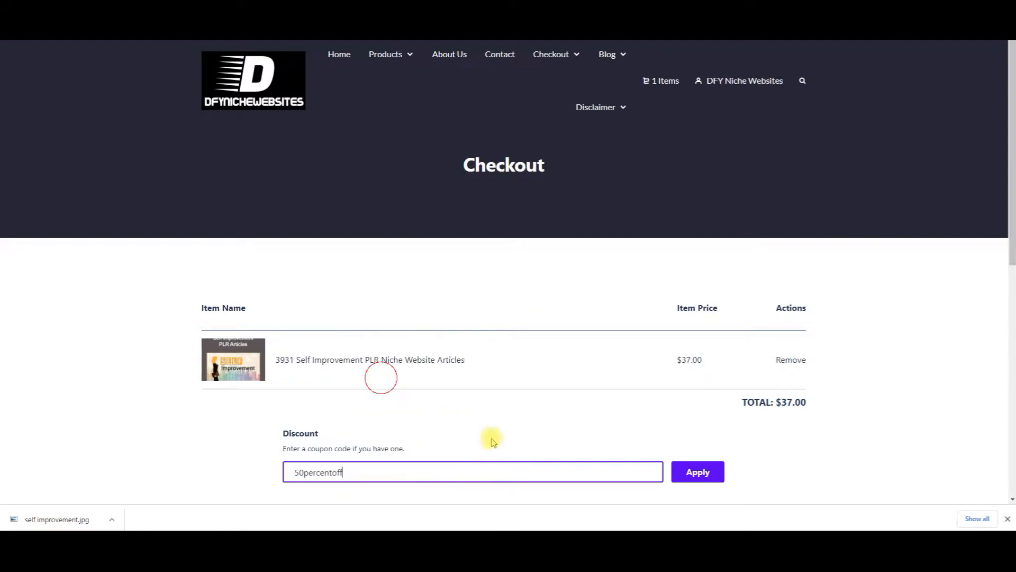
click(698, 472)
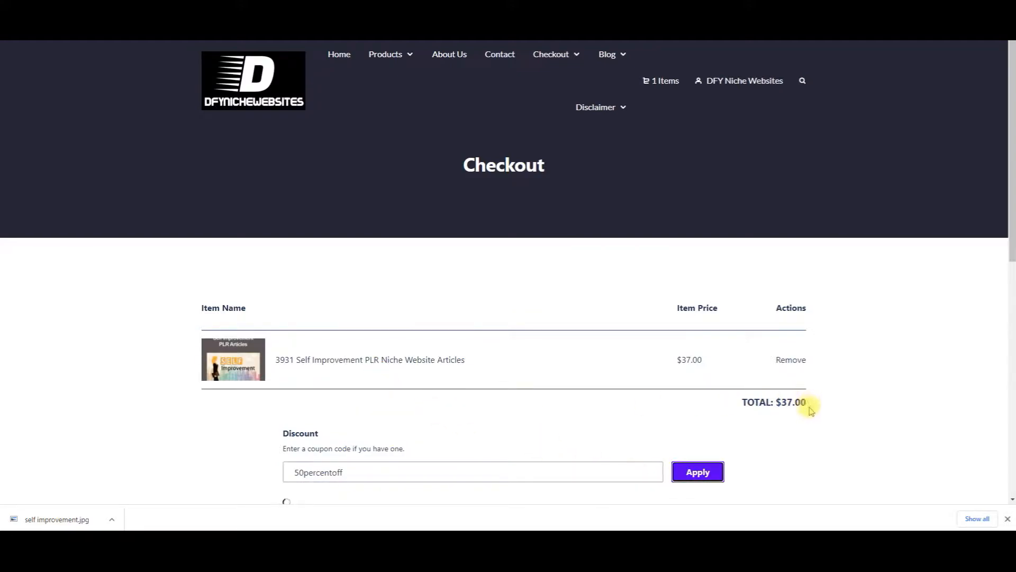
click(697, 472)
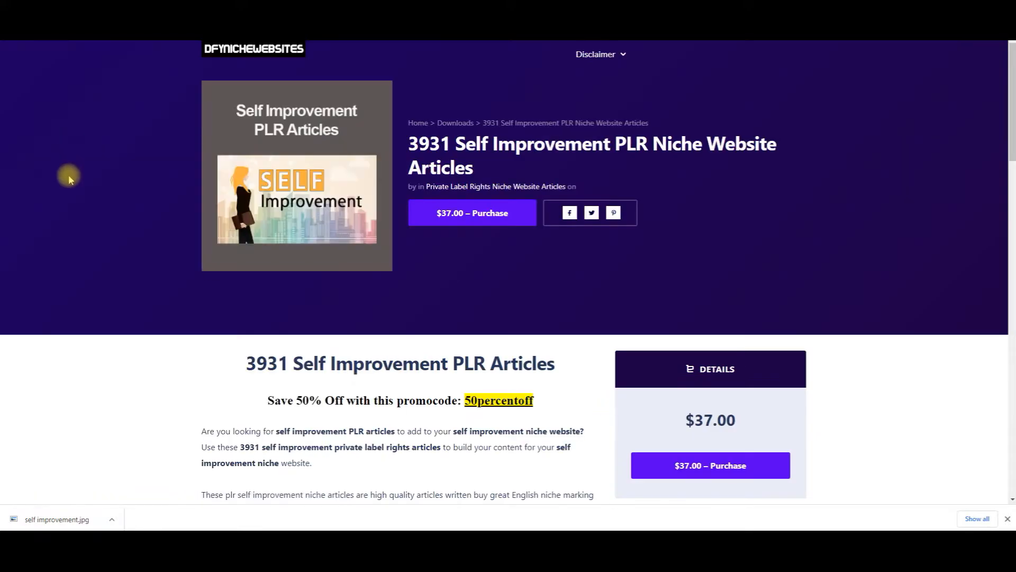
mouse_move(113, 290)
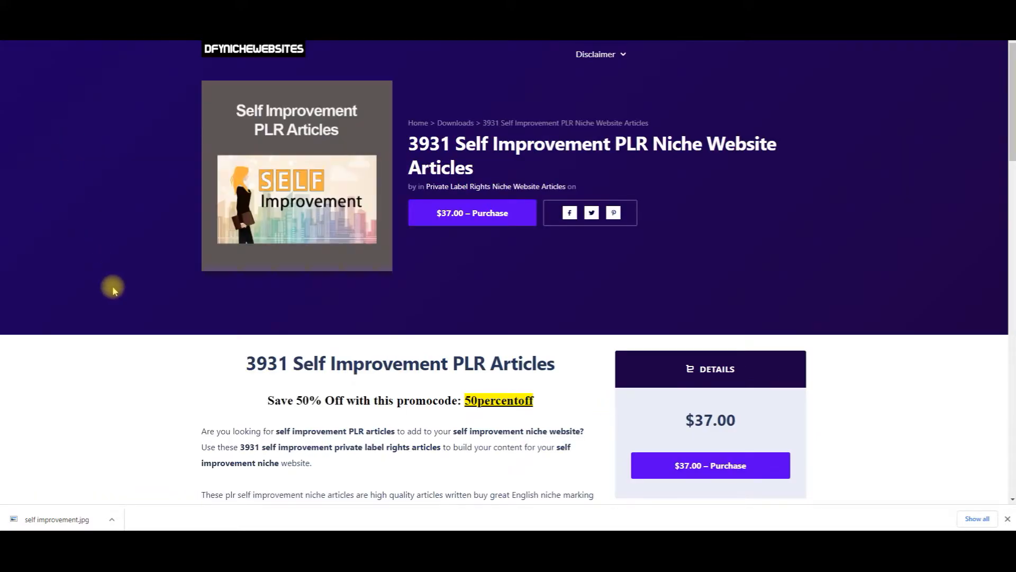
mouse_move(134, 285)
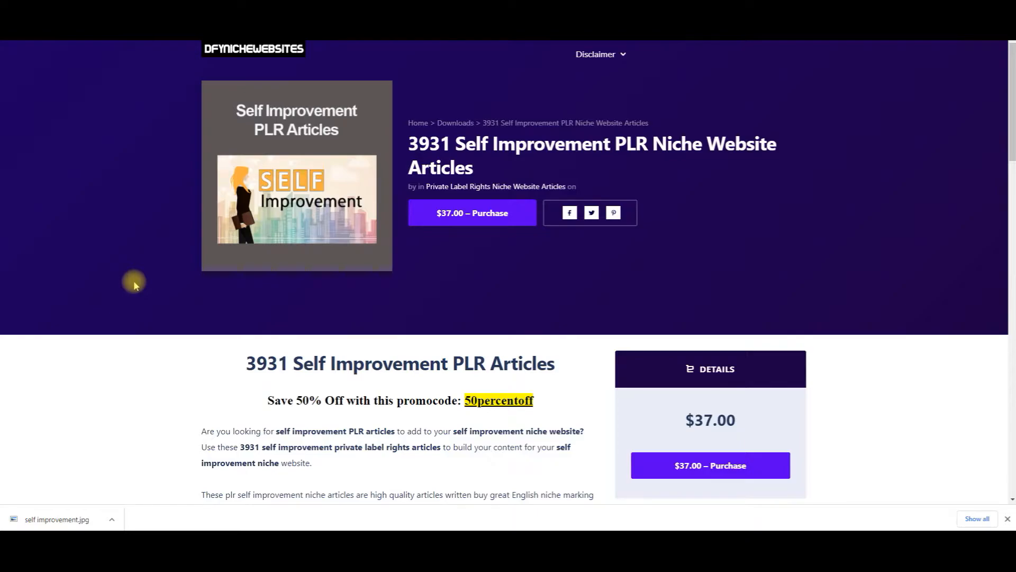
mouse_move(137, 288)
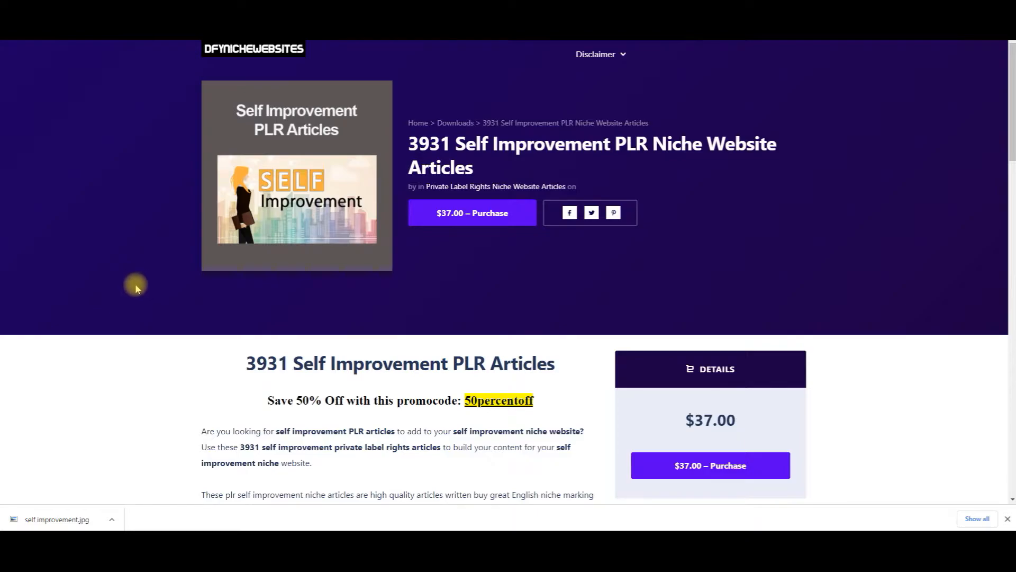
scroll(down, 3)
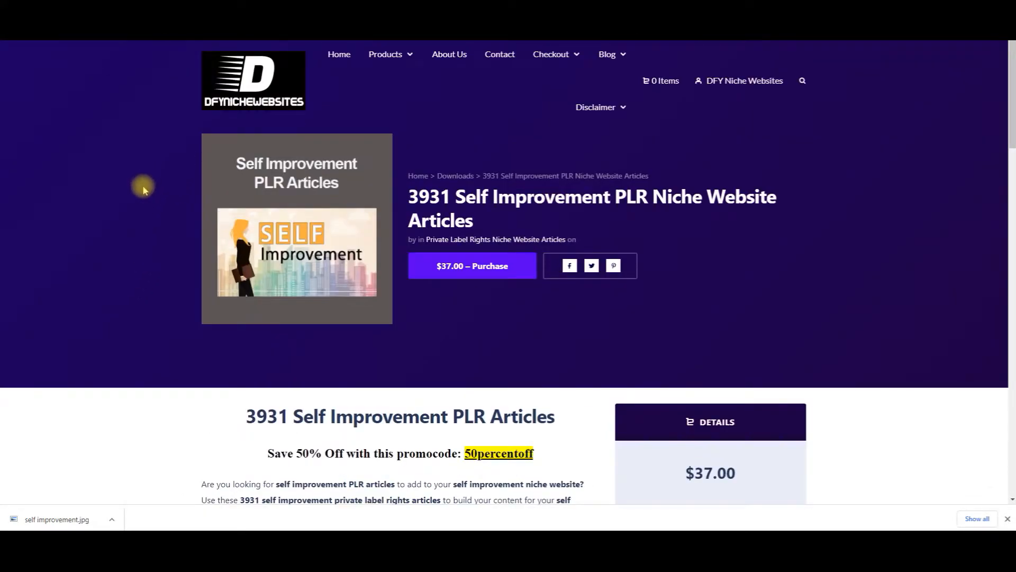
mouse_move(370, 237)
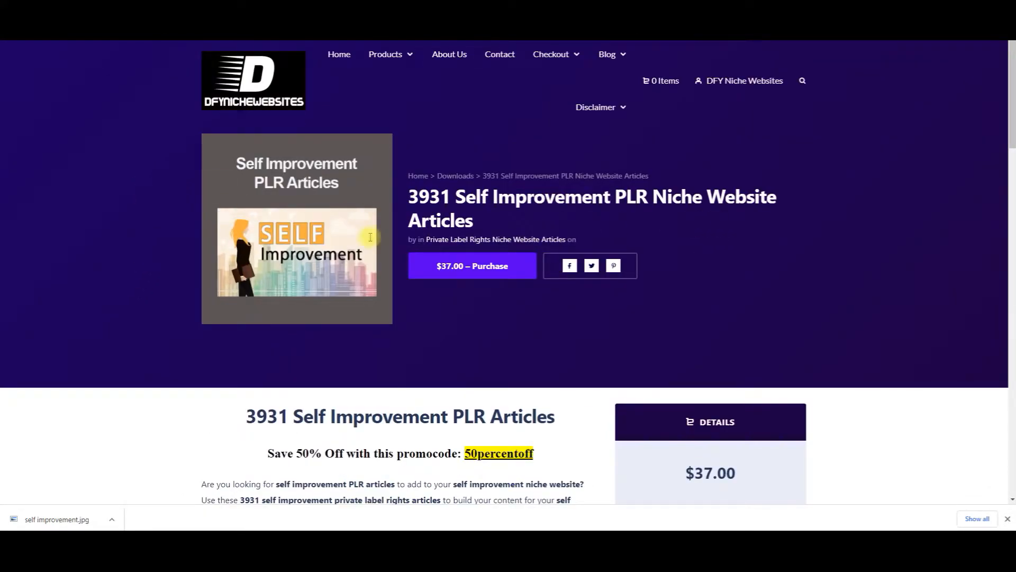
scroll(down, 3)
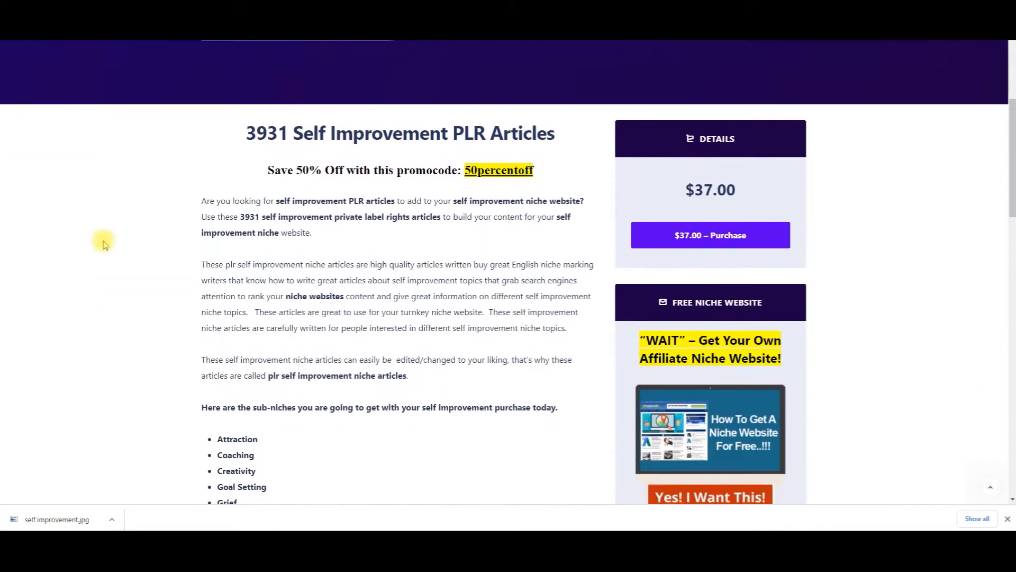
scroll(up, 3)
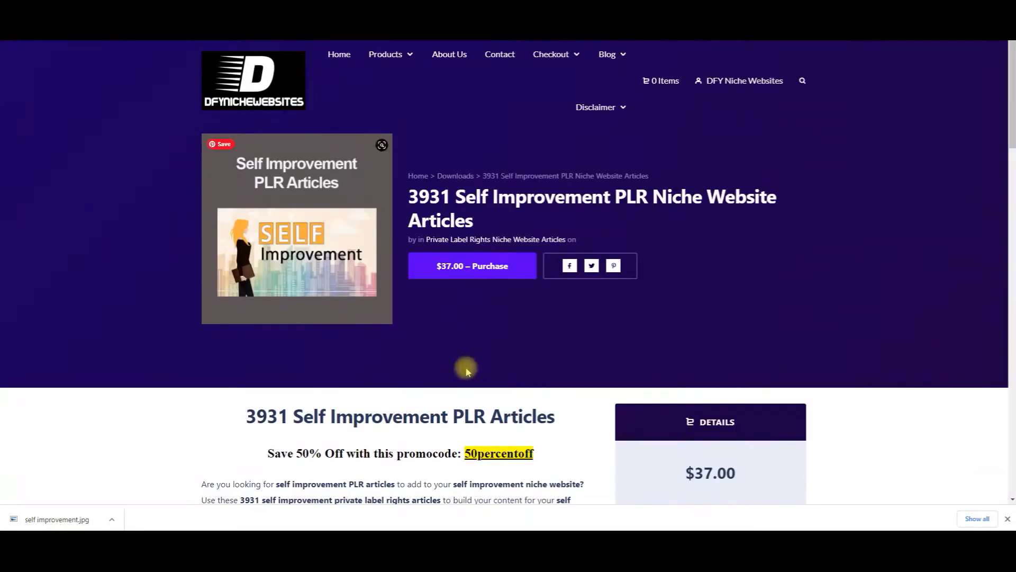
mouse_move(420, 202)
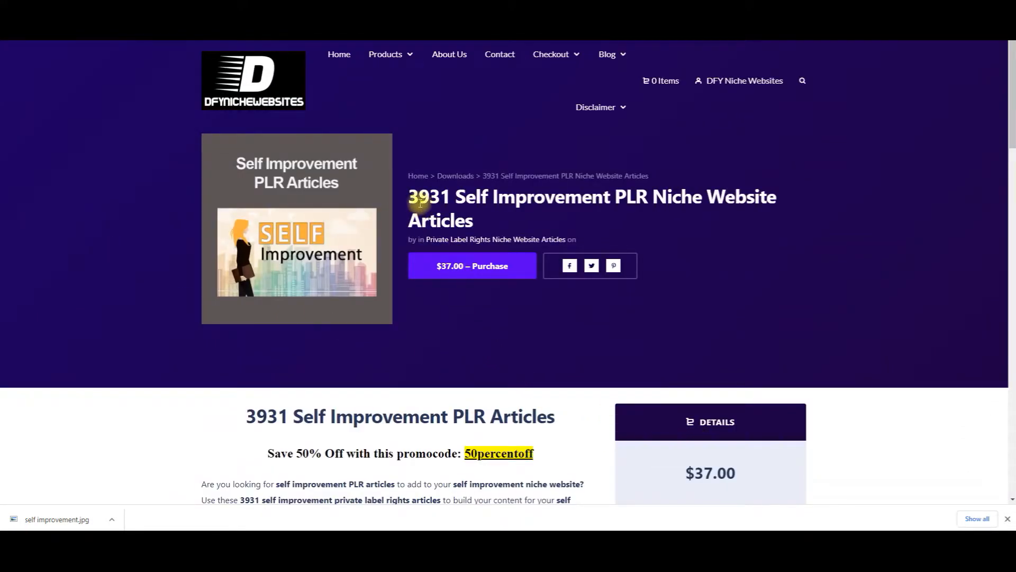
mouse_move(203, 229)
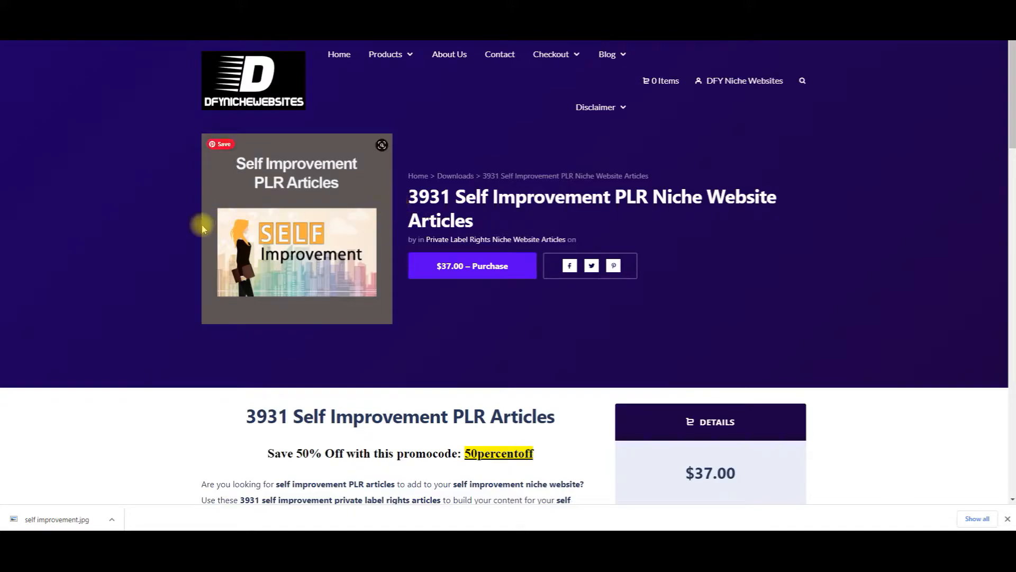
Scroll to the sub-niche list and select the word Motivation in it
scroll(down, 3)
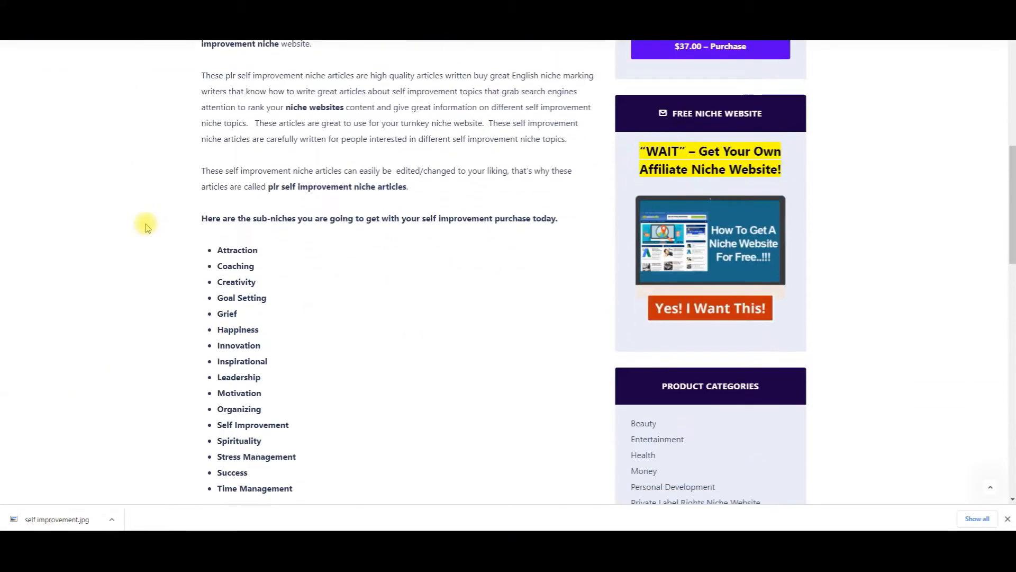
scroll(down, 3)
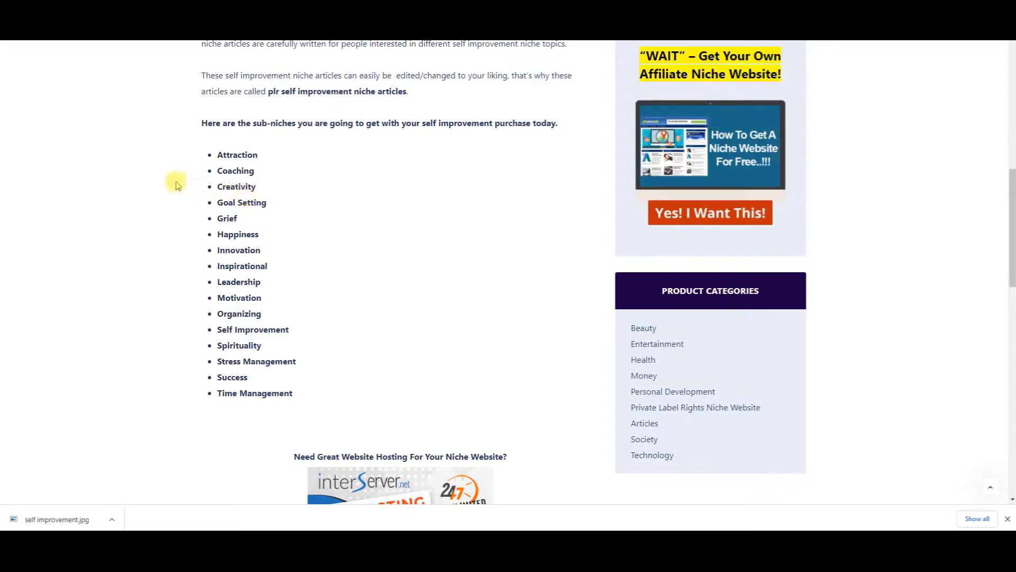
mouse_move(233, 174)
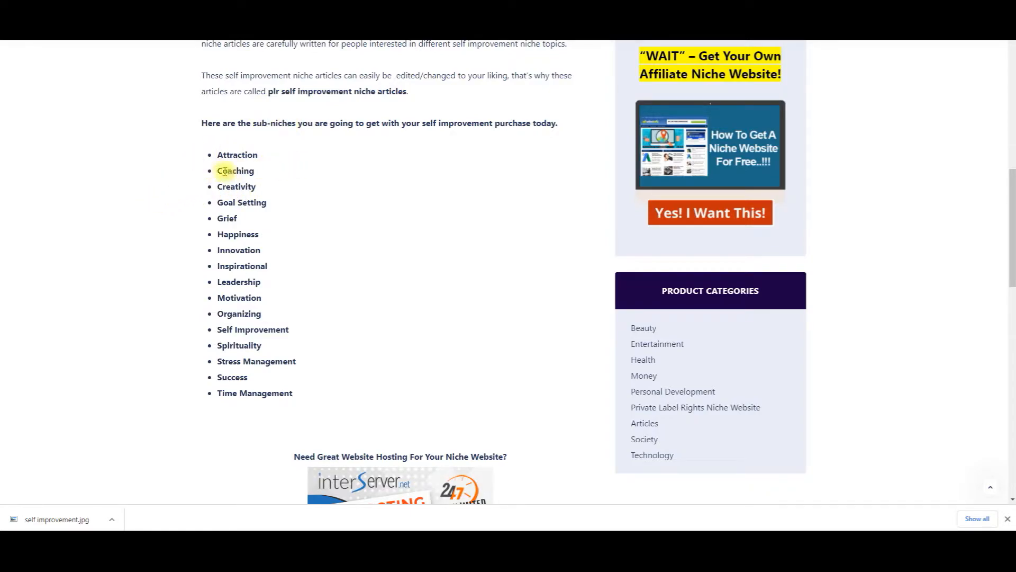
mouse_move(262, 209)
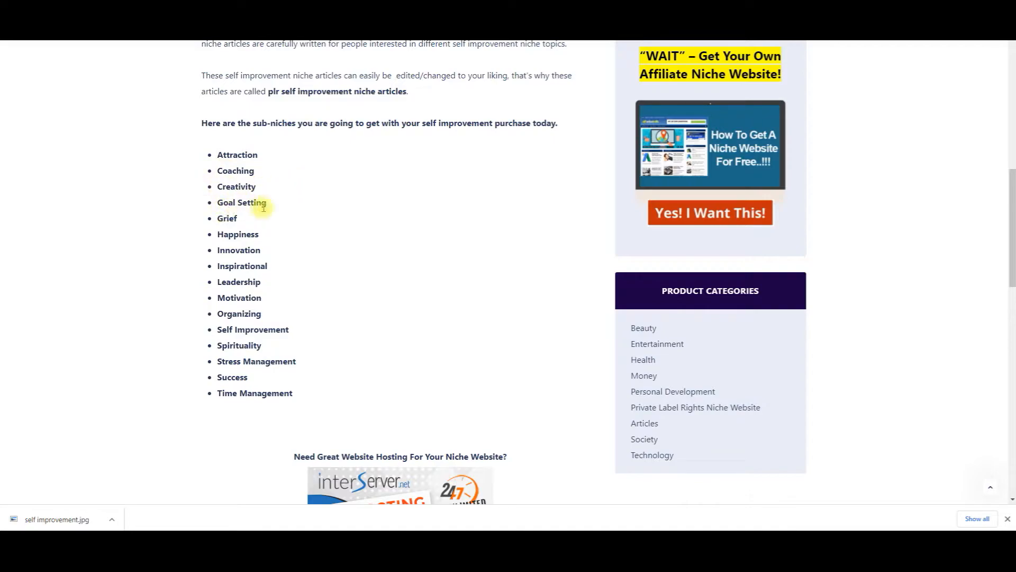
mouse_move(191, 251)
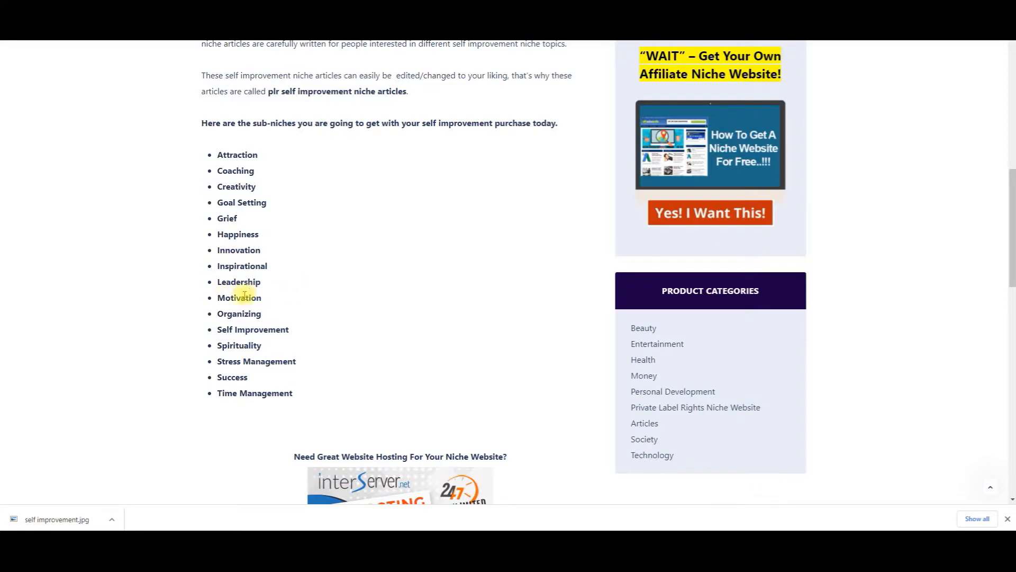
double_click(239, 298)
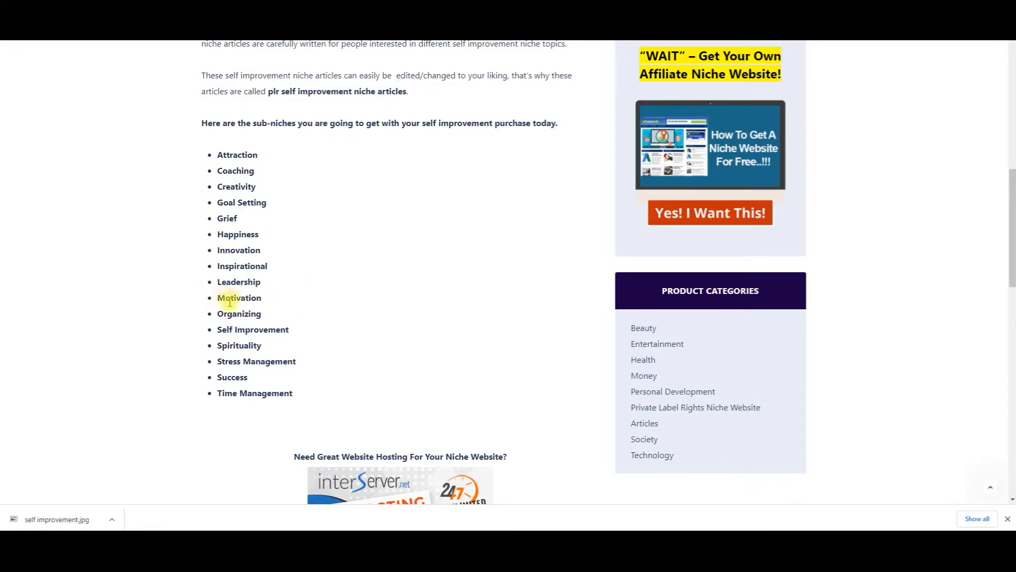
mouse_move(224, 334)
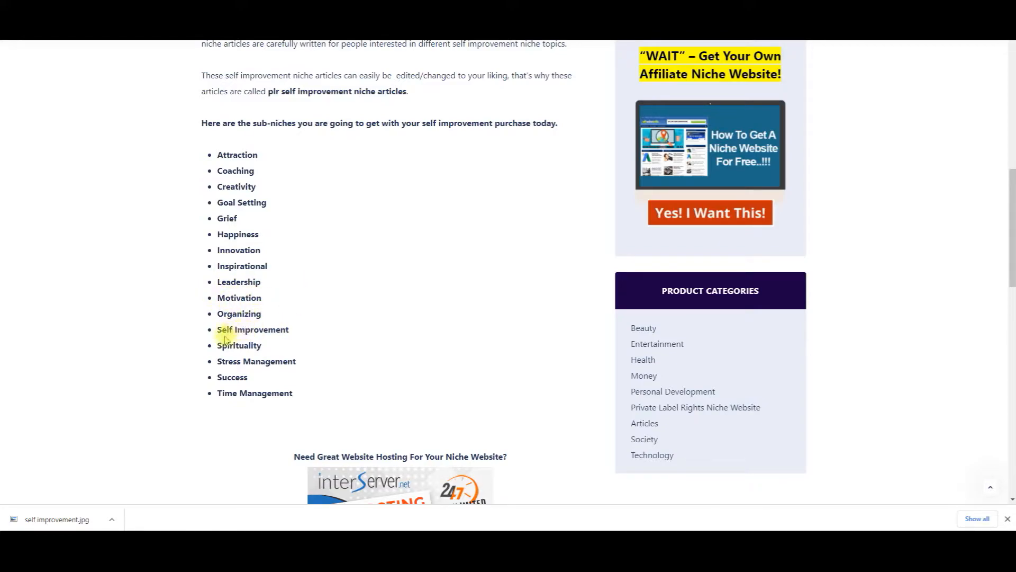
mouse_move(213, 371)
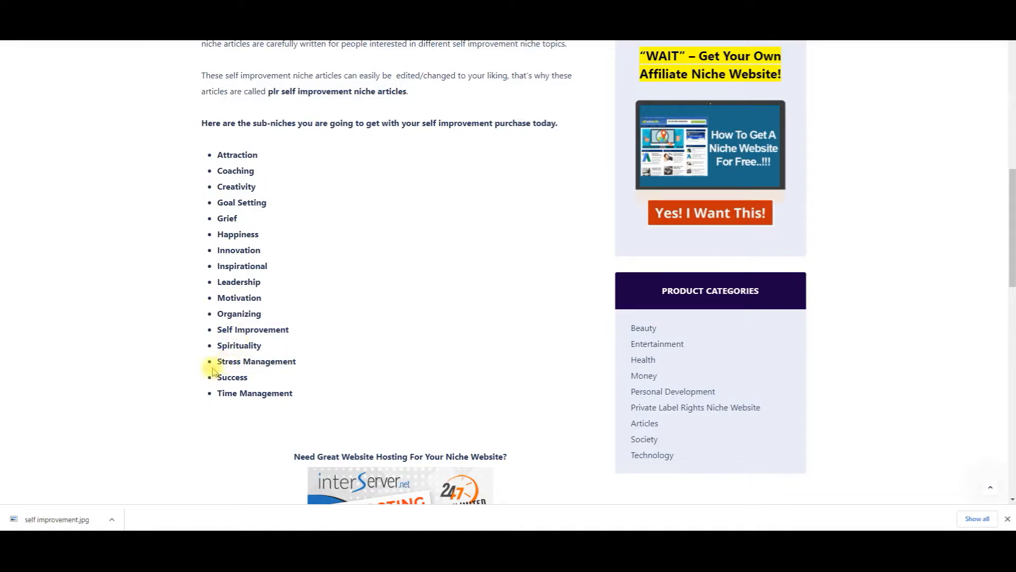
mouse_move(171, 358)
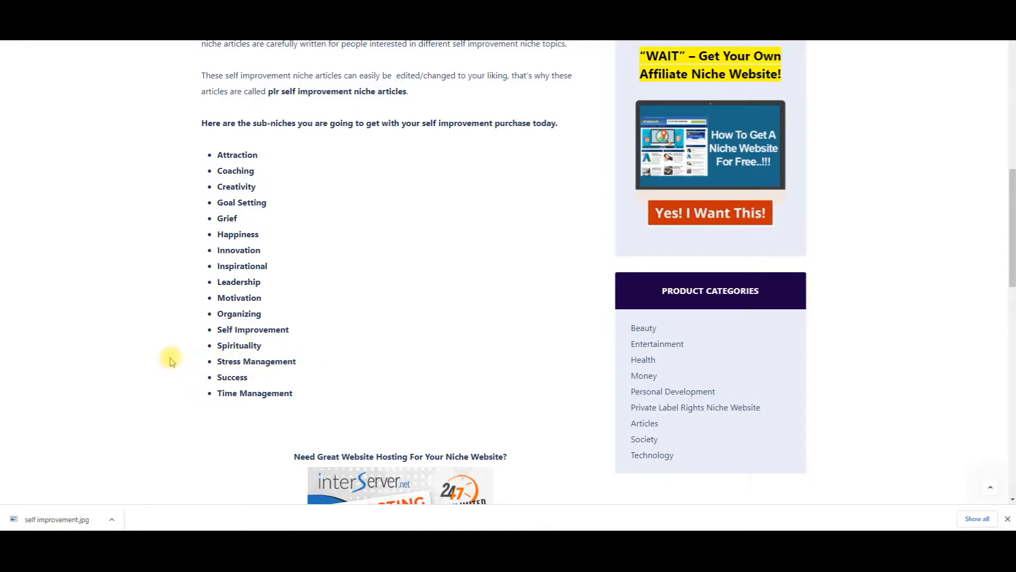
Scroll down through the features to the purchase button, then back toward the top of the page
scroll(down, 3)
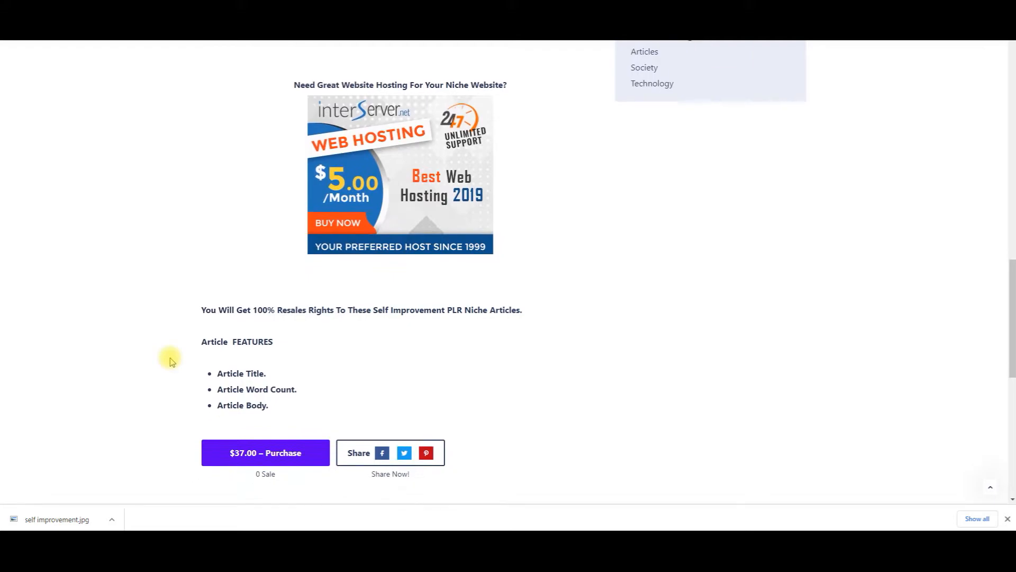
scroll(down, 3)
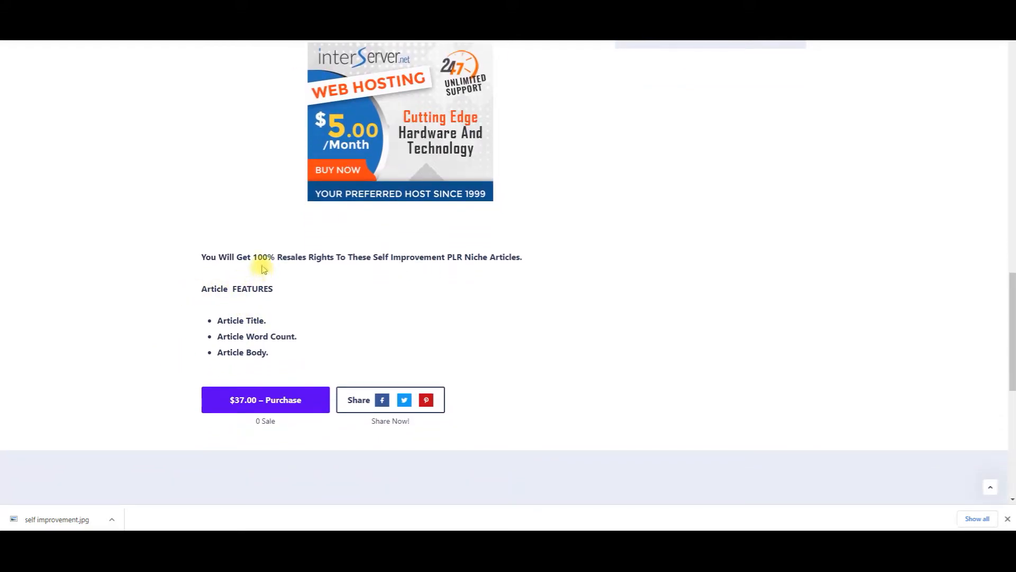
scroll(down, 3)
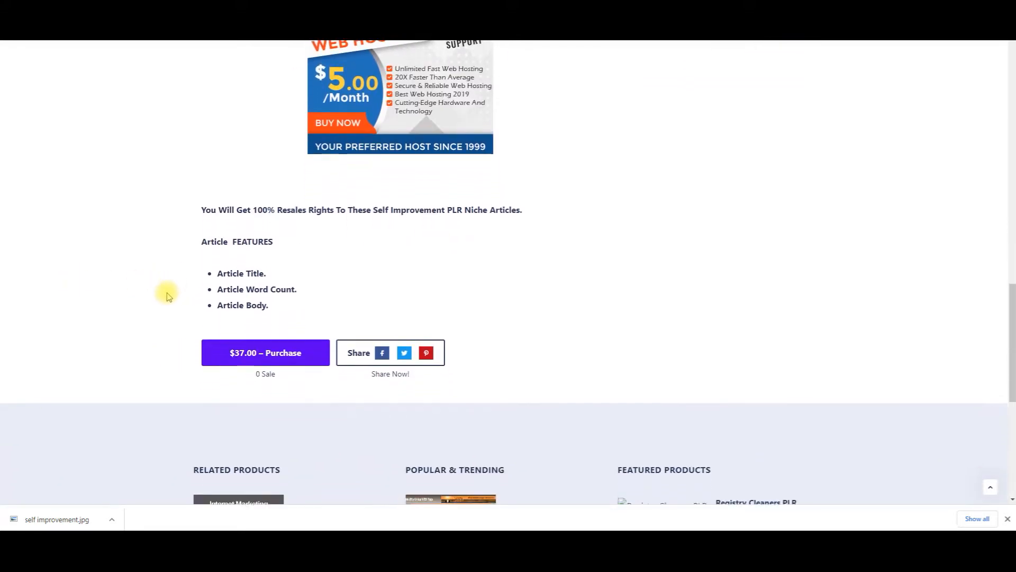
scroll(down, 3)
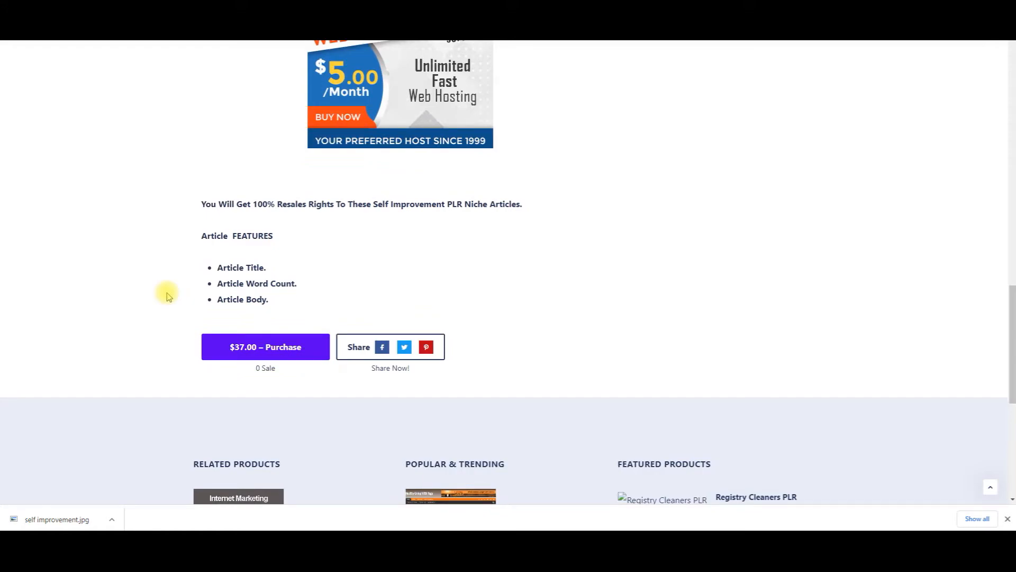
scroll(down, 3)
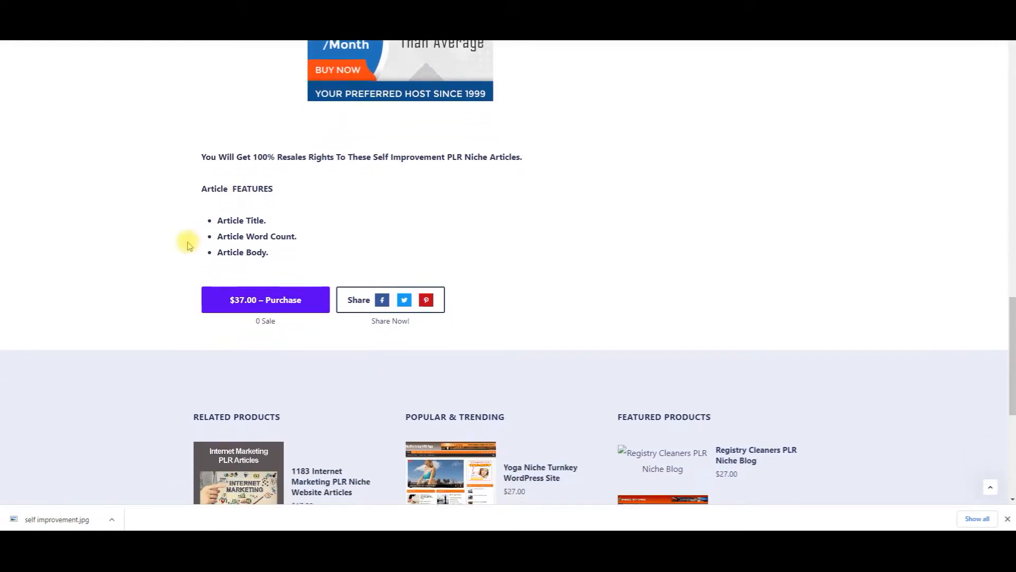
scroll(down, 3)
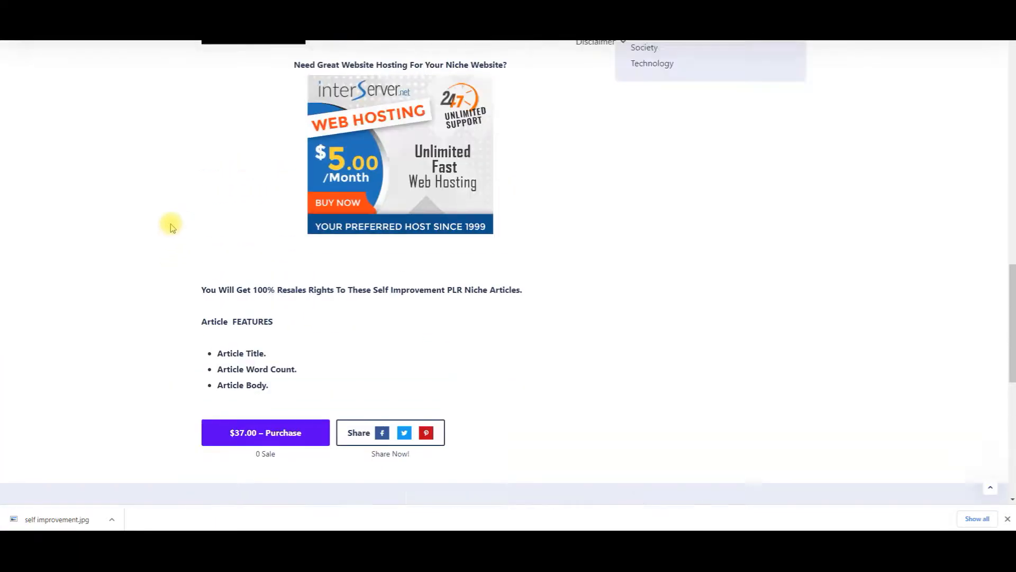
scroll(up, 3)
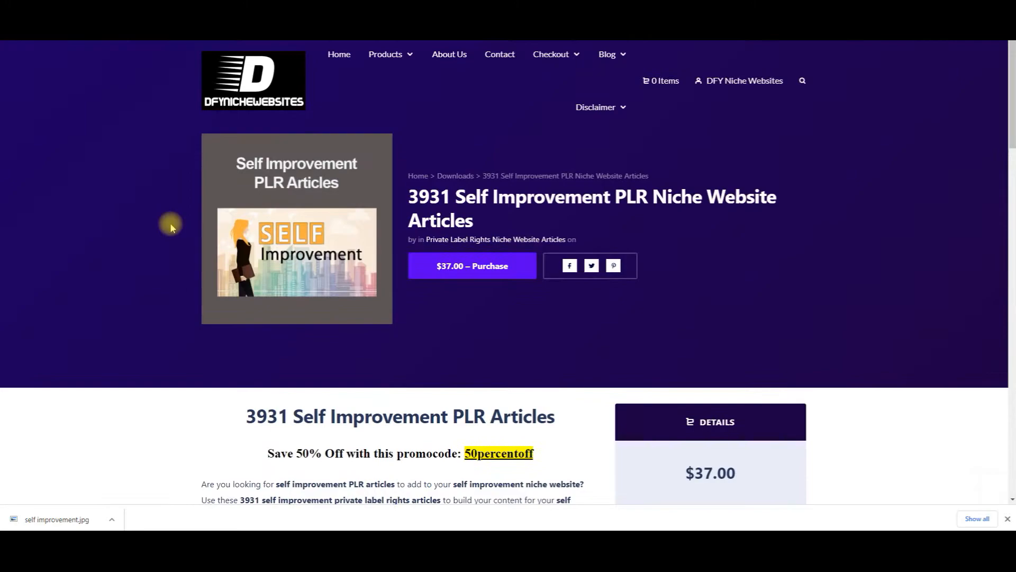
mouse_move(160, 244)
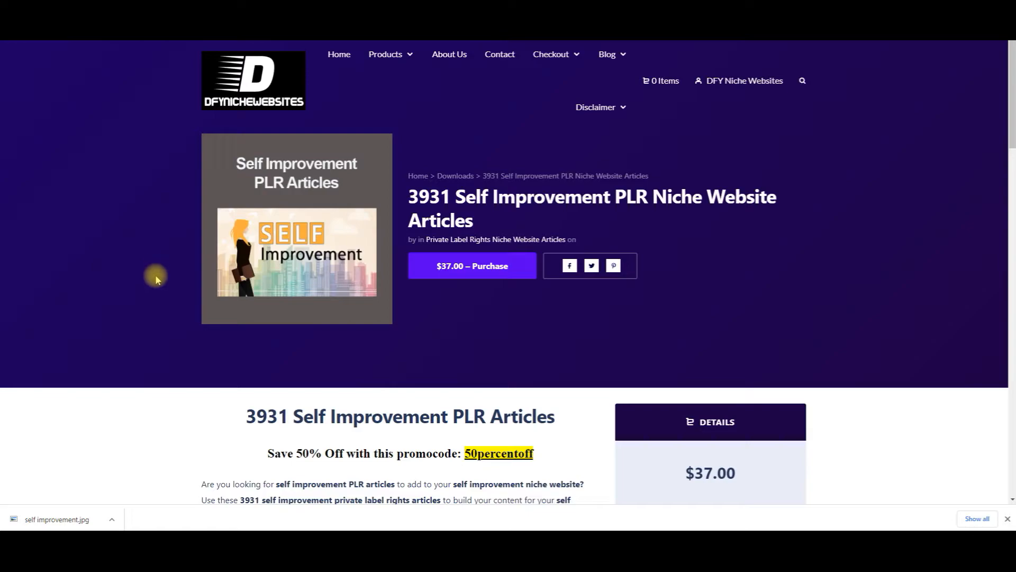
mouse_move(153, 290)
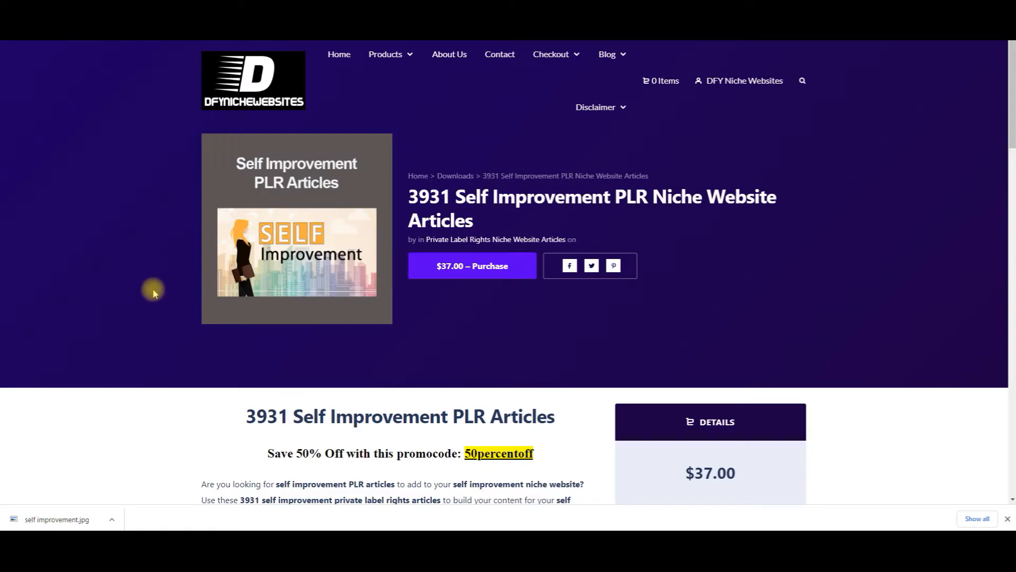
mouse_move(136, 324)
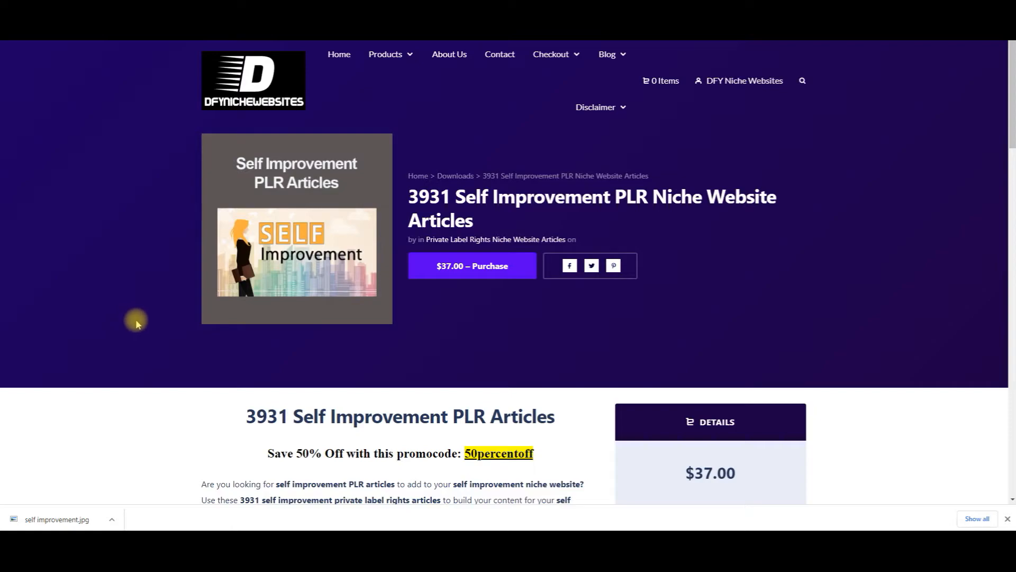
mouse_move(138, 321)
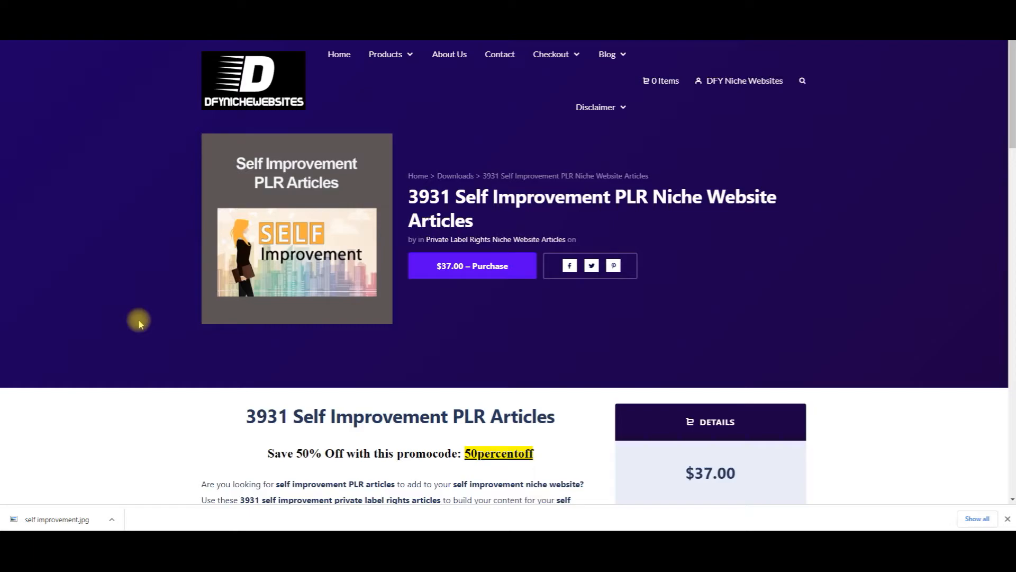
mouse_move(131, 316)
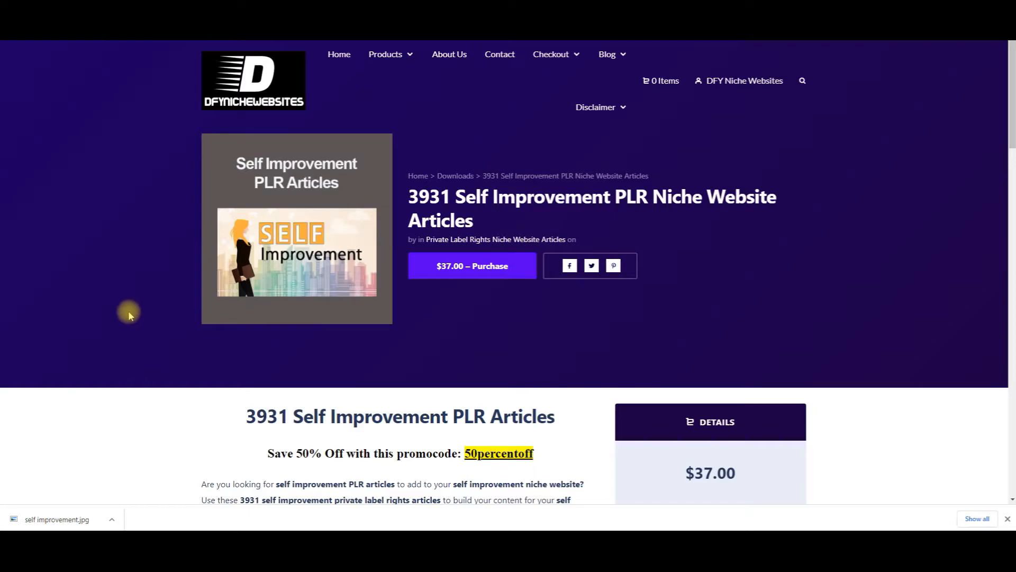
scroll(down, 3)
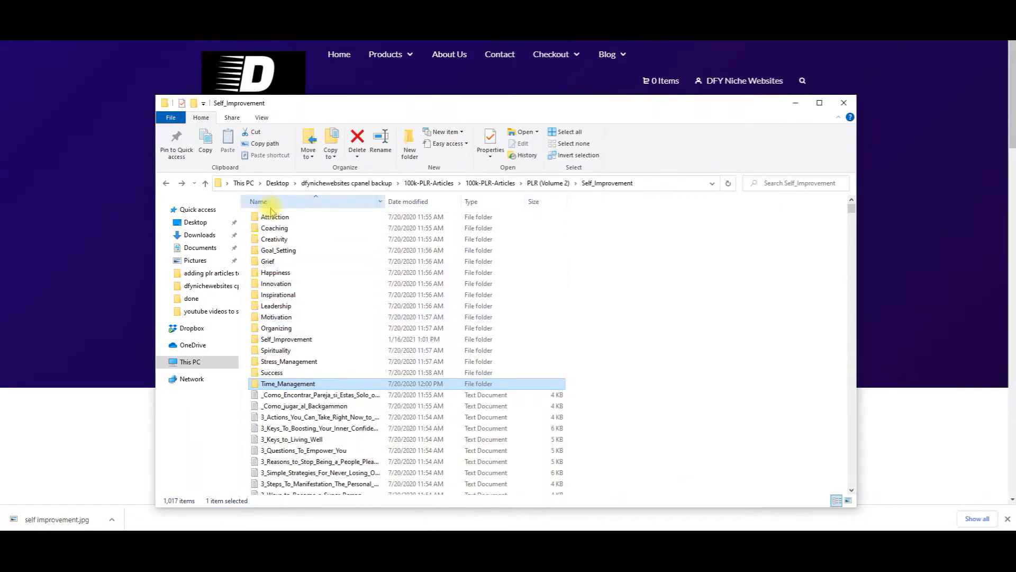
mouse_move(277, 317)
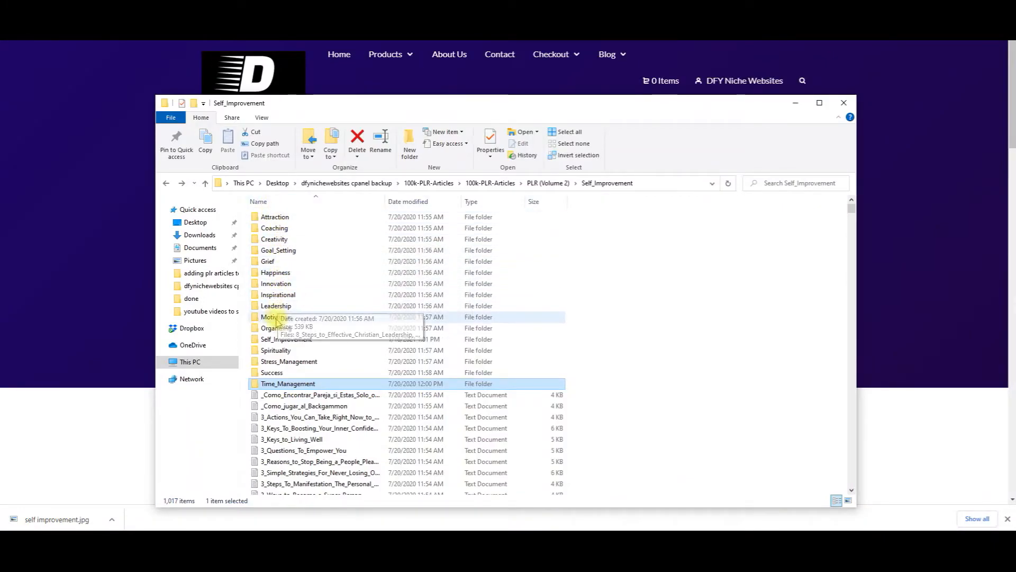
Open the Attraction folder's Choices article in Notepad and scroll through its summary, keywords and body
click(273, 216)
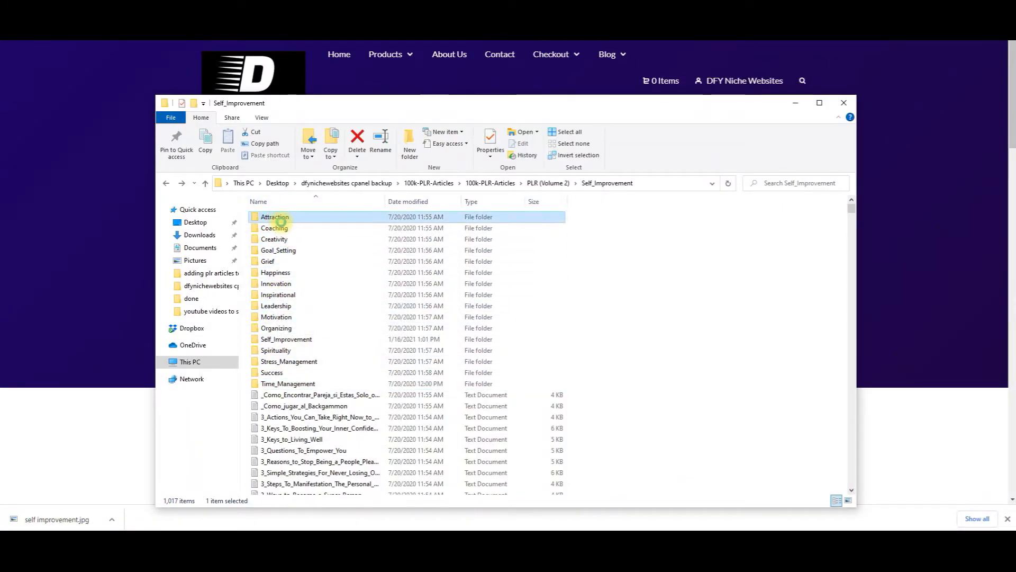
double_click(272, 215)
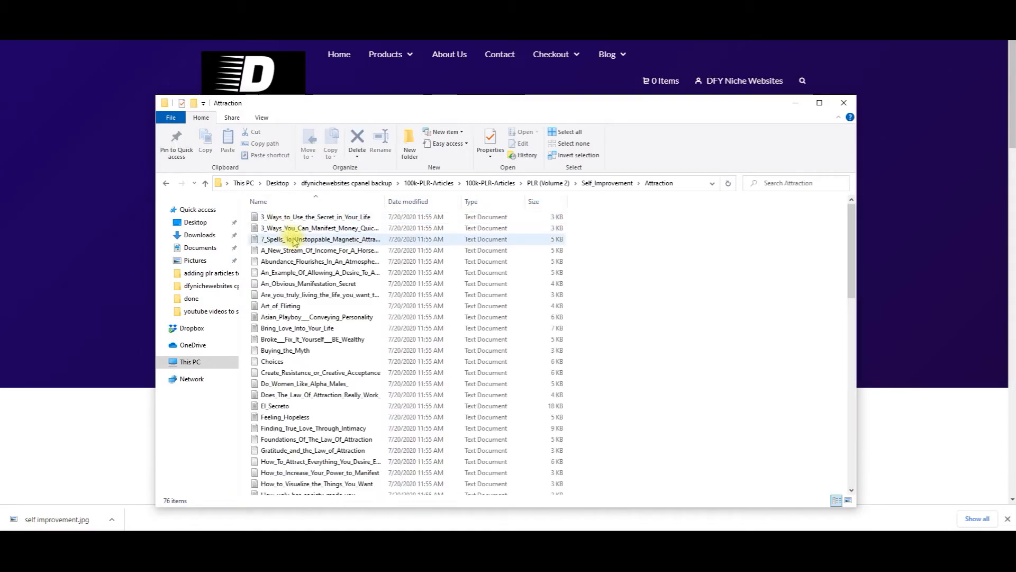
click(272, 361)
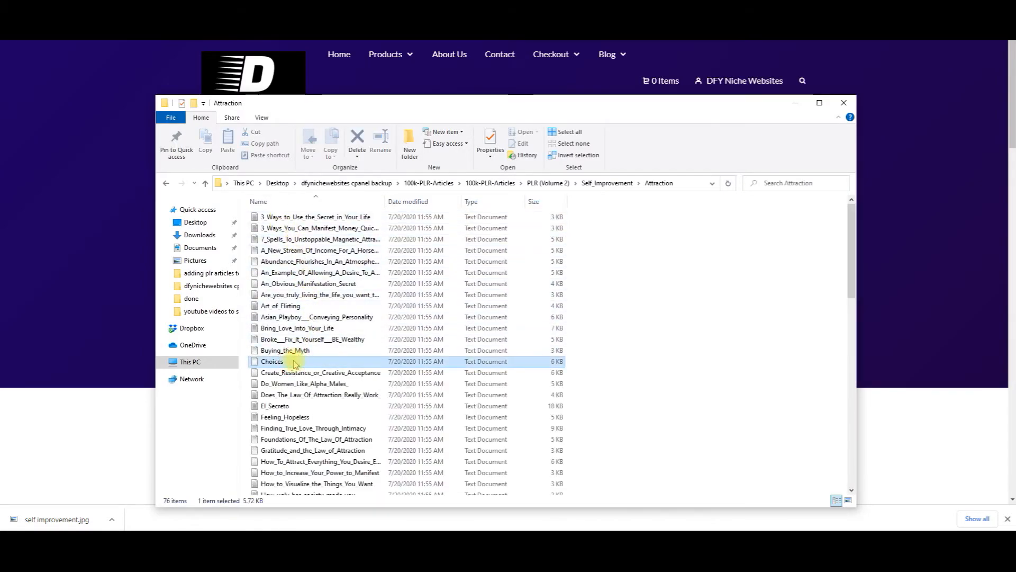
double_click(273, 361)
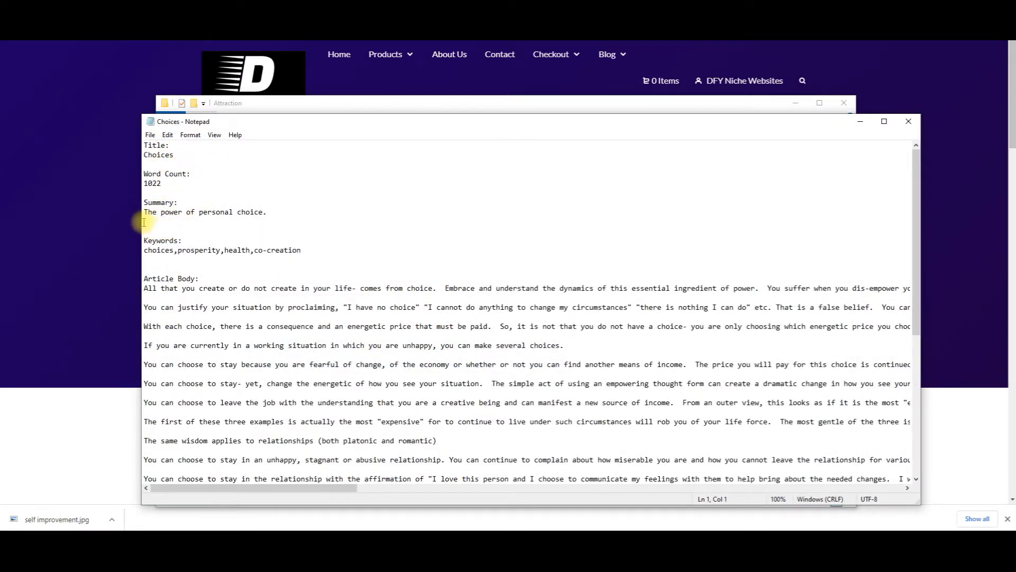
mouse_move(303, 250)
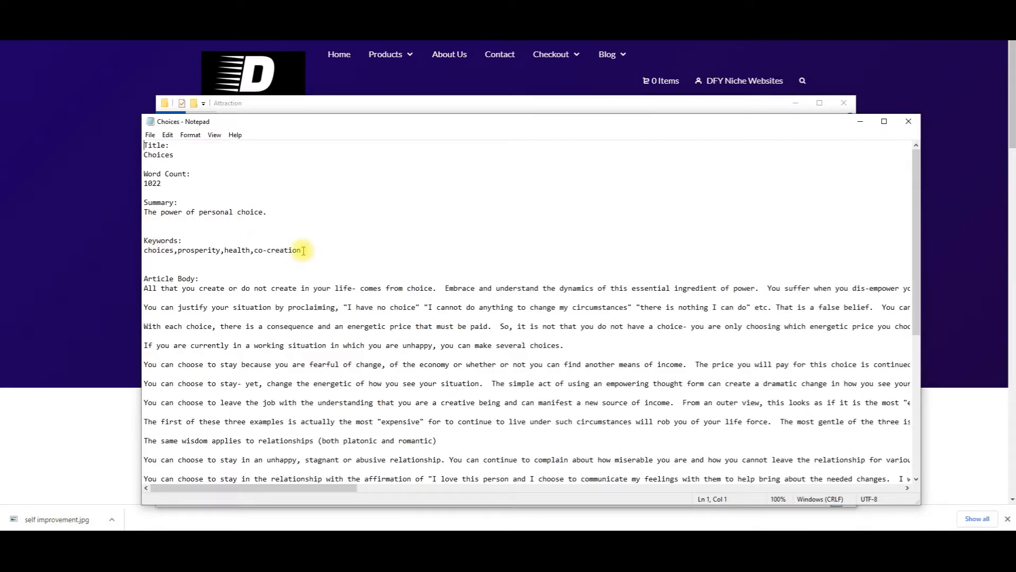
scroll(down, 3)
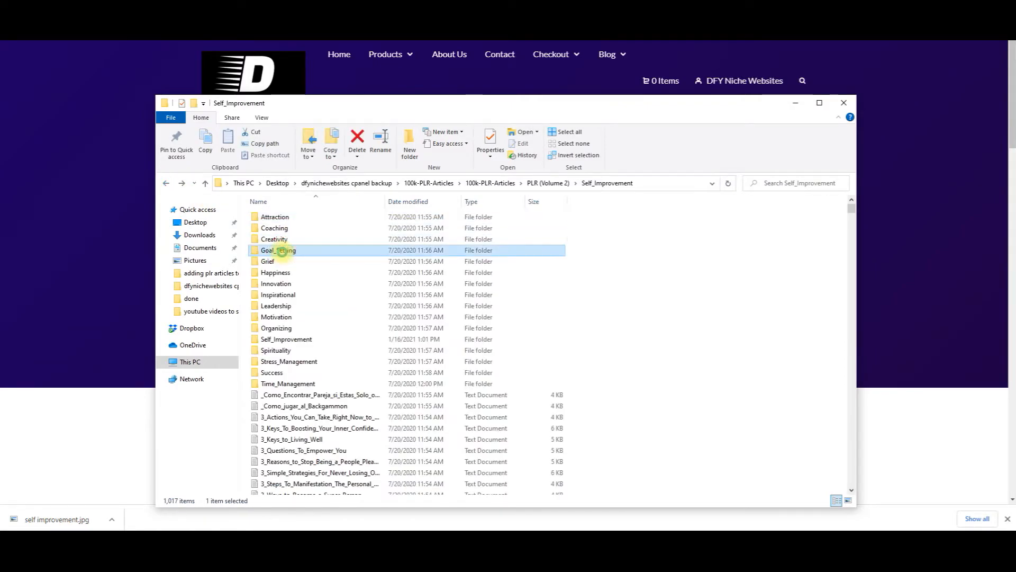
Open the Goal_Setting folder's 5_Steps_to_Goal_Setting_Success article in Notepad and view it
double_click(279, 250)
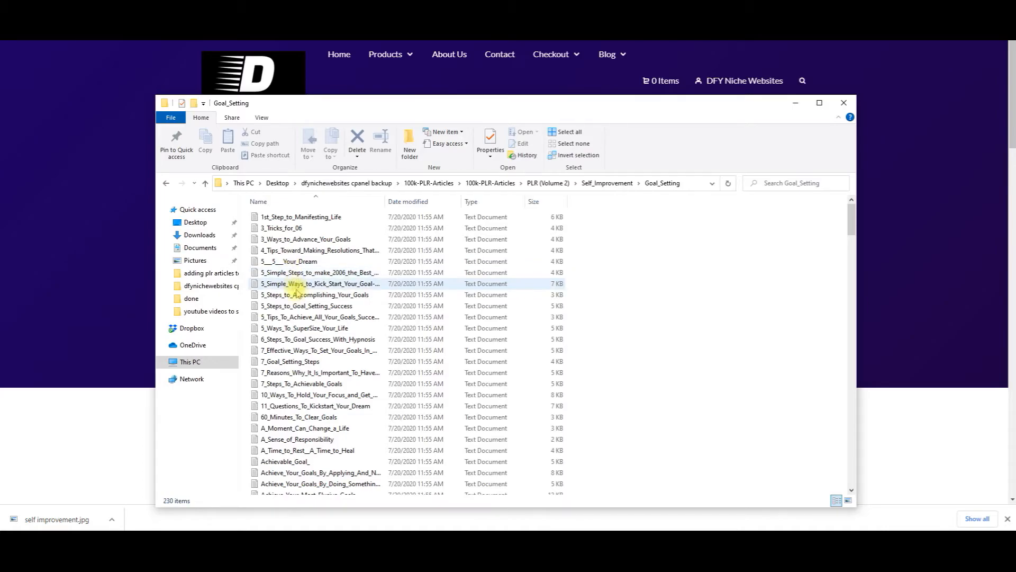
double_click(307, 304)
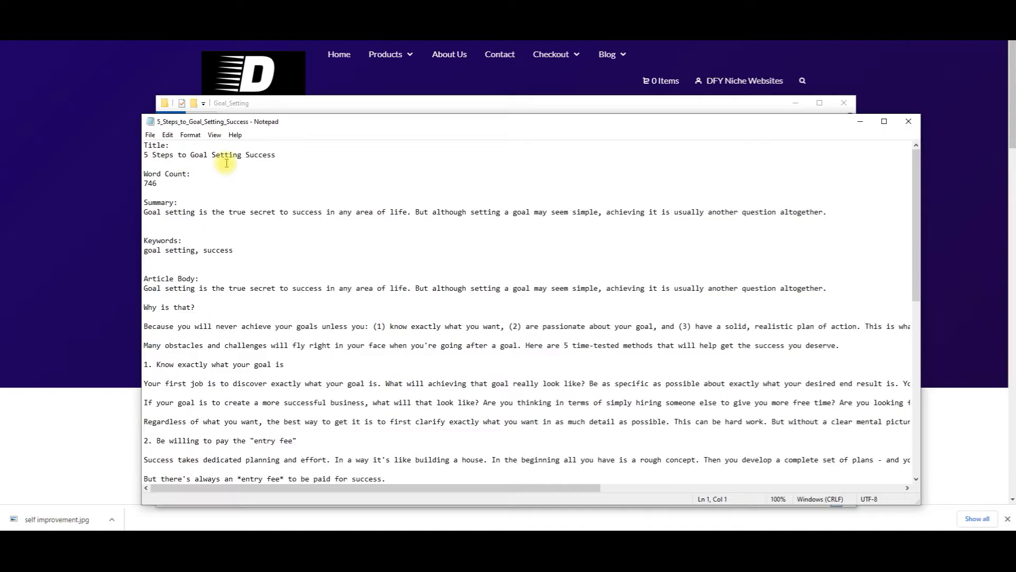
double_click(153, 212)
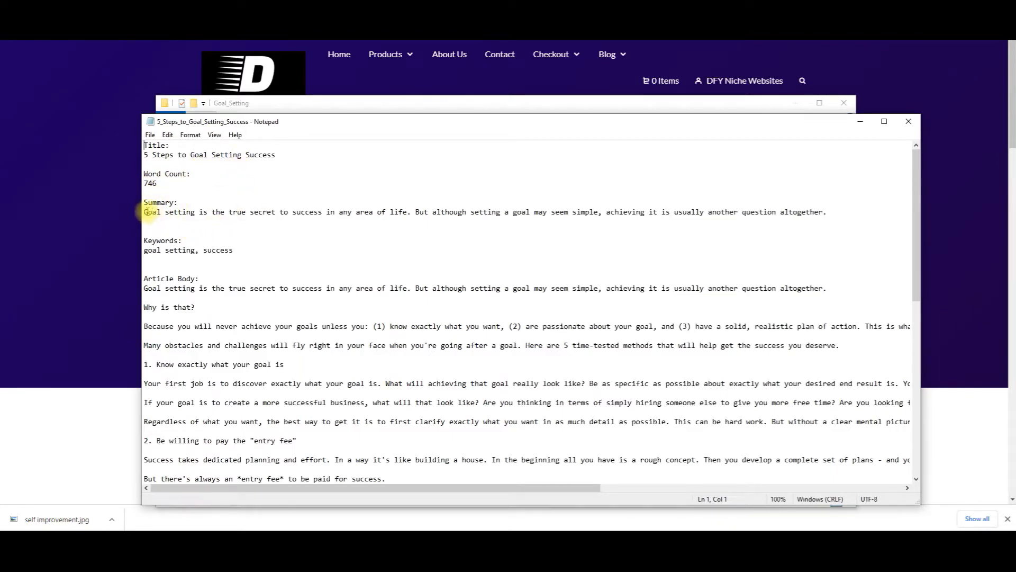
mouse_move(301, 309)
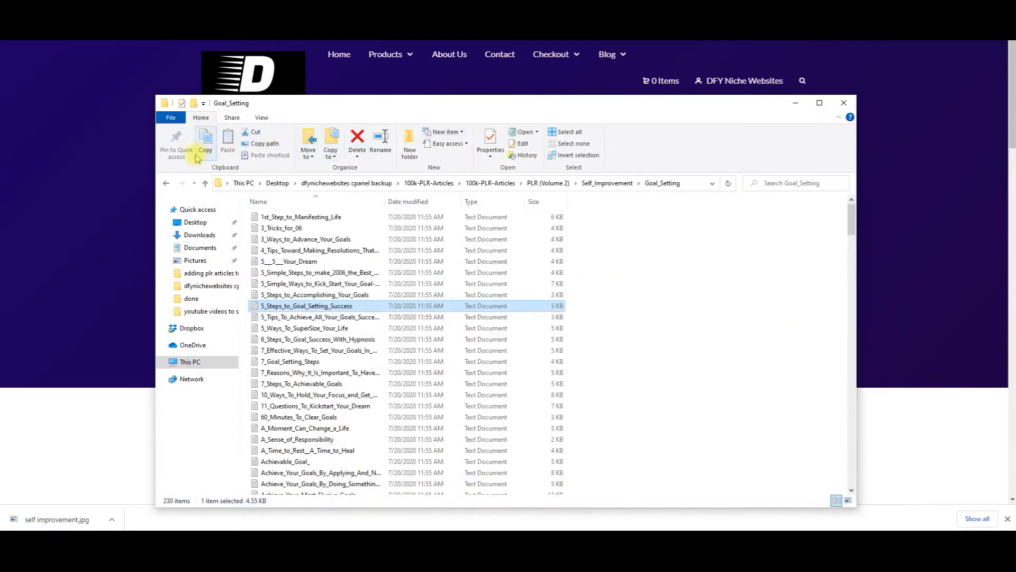
Go back to Self_Improvement, open Stress_Management and view Advice_To_Help_People_To_Reduce_Stress.txt in Notepad
click(607, 183)
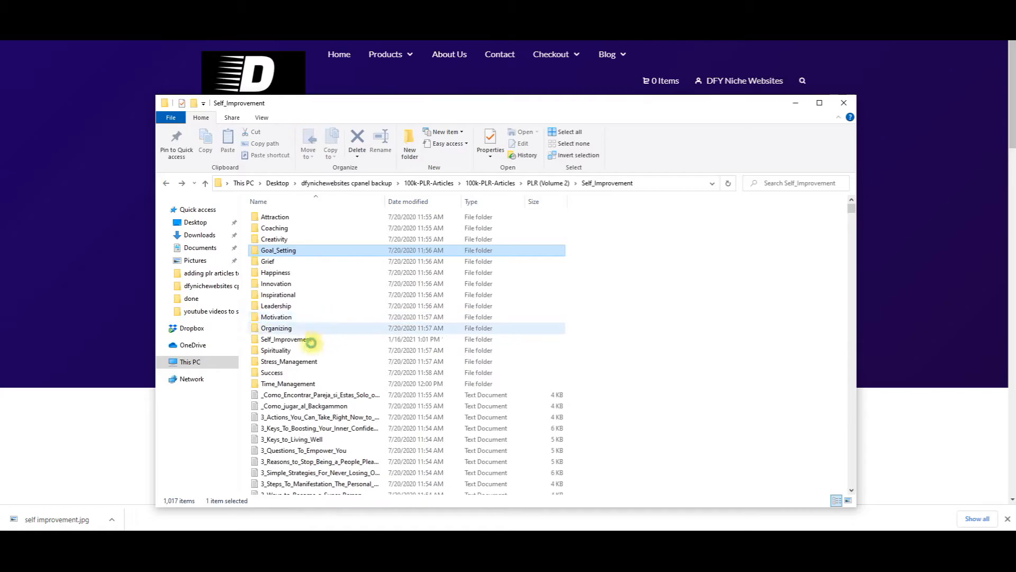
click(289, 361)
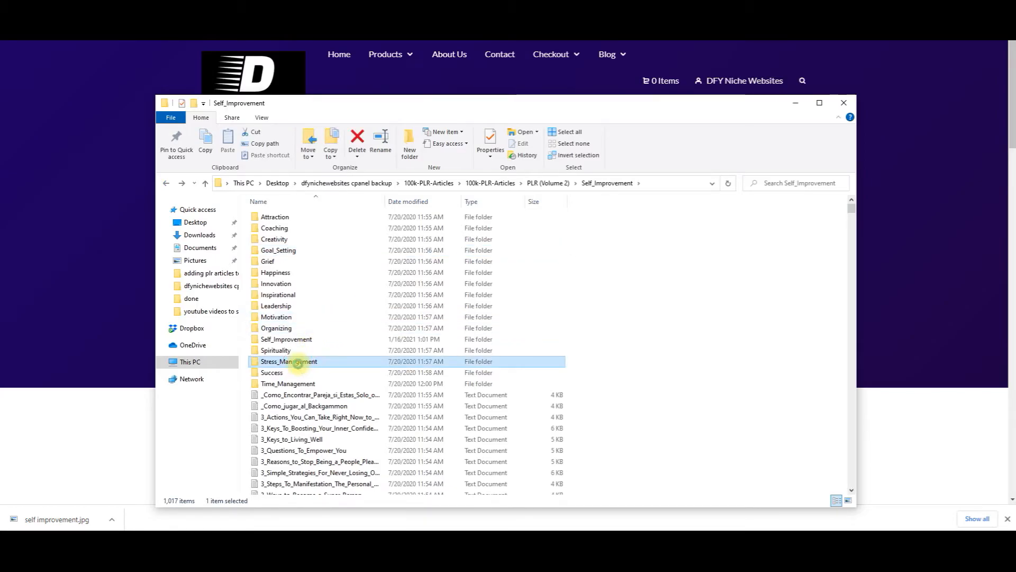
double_click(289, 361)
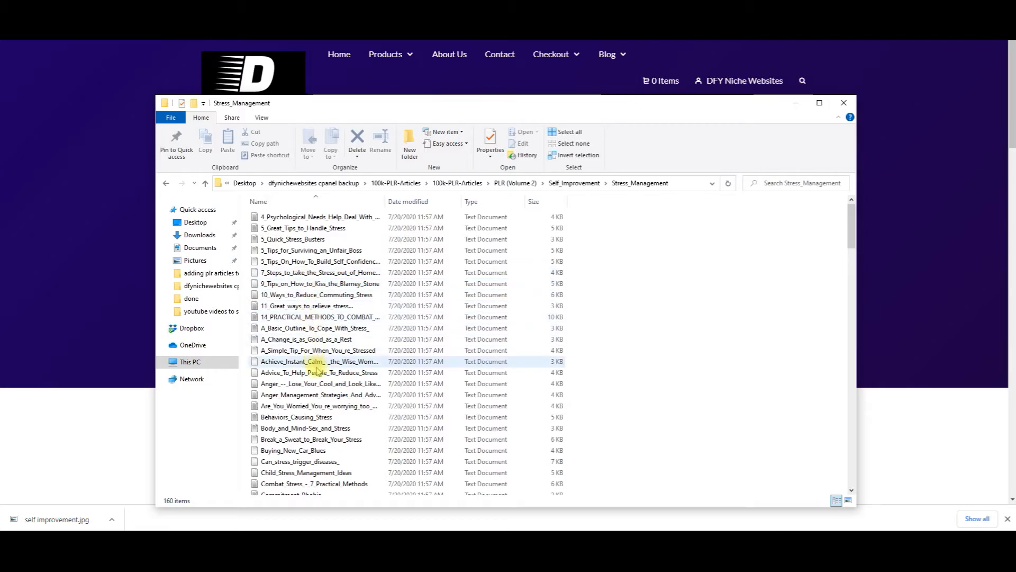
double_click(317, 372)
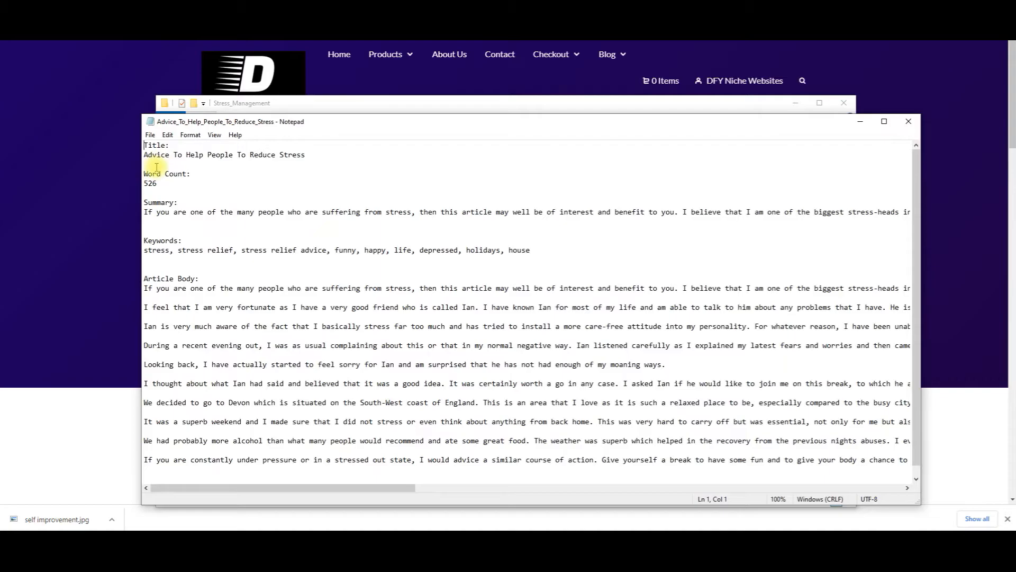
mouse_move(218, 171)
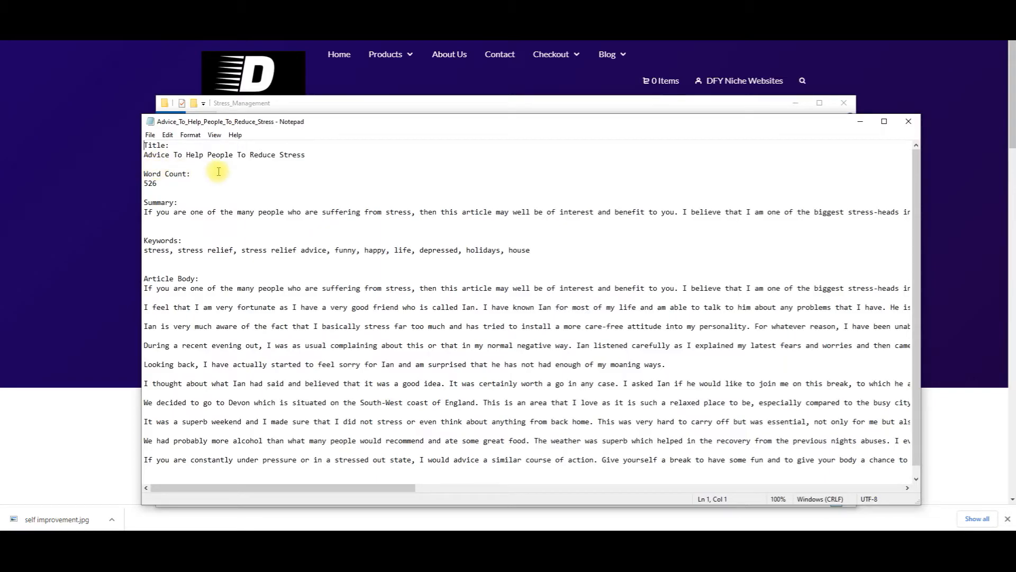
mouse_move(163, 185)
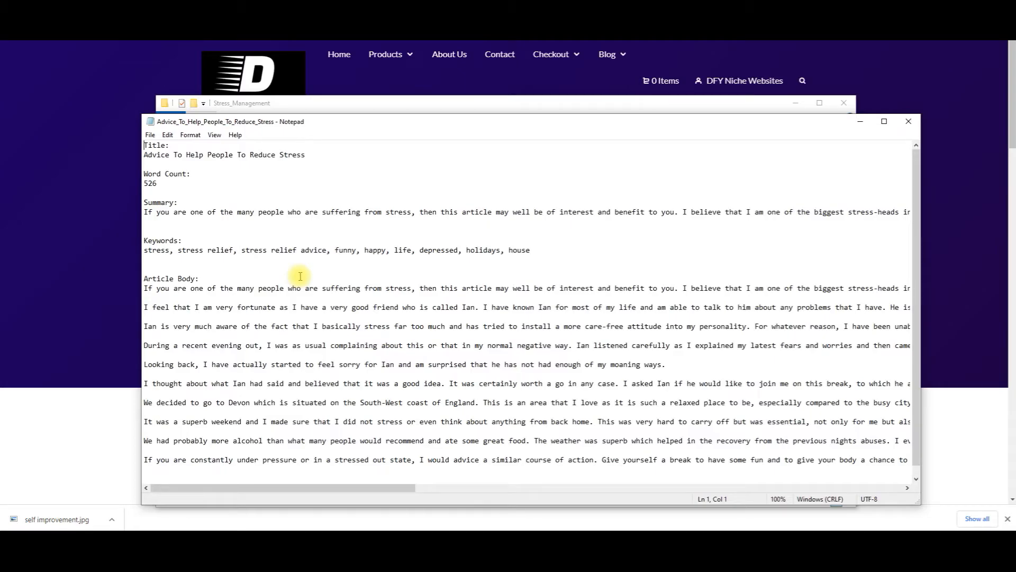
mouse_move(294, 270)
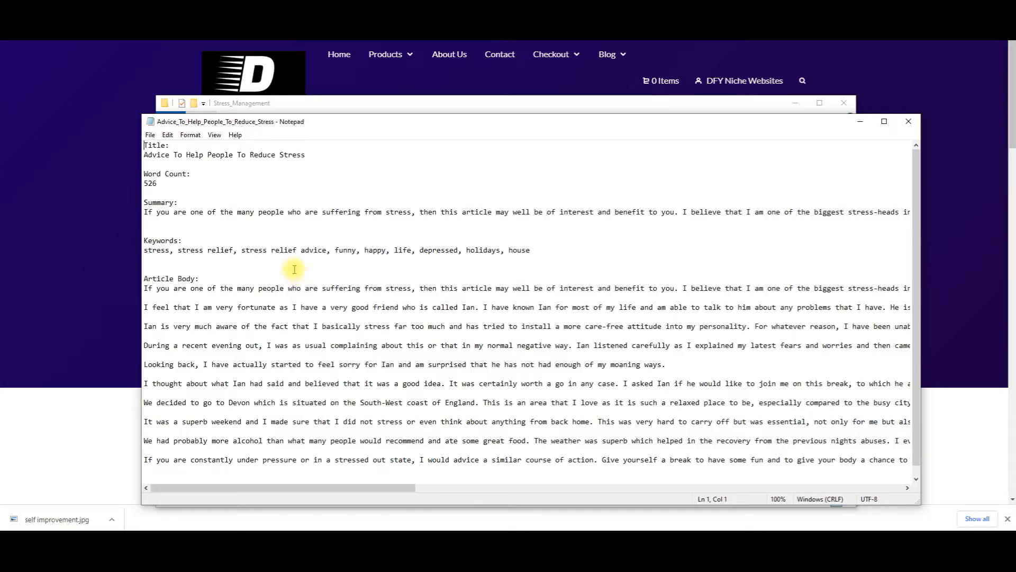
mouse_move(299, 268)
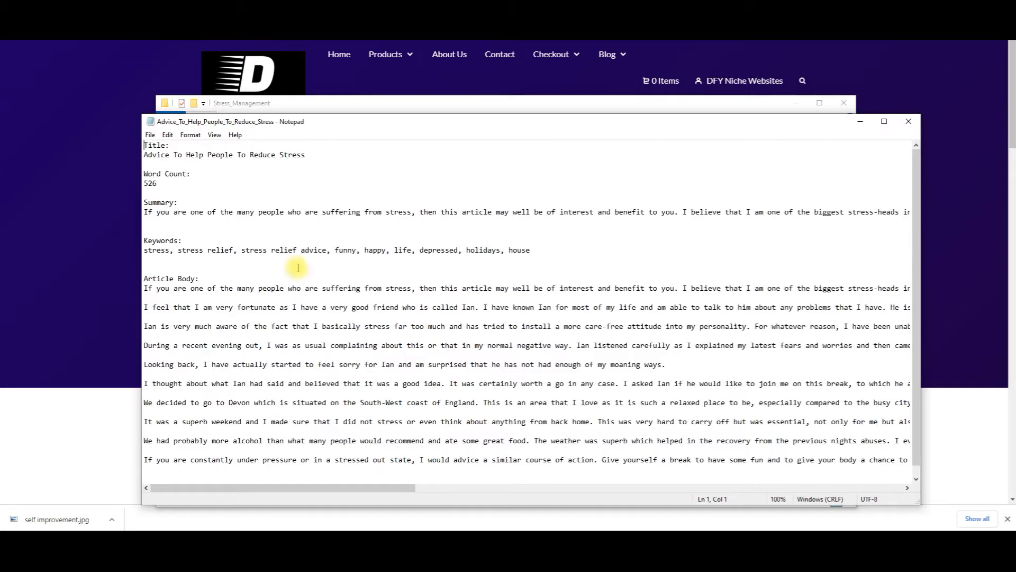
mouse_move(76, 282)
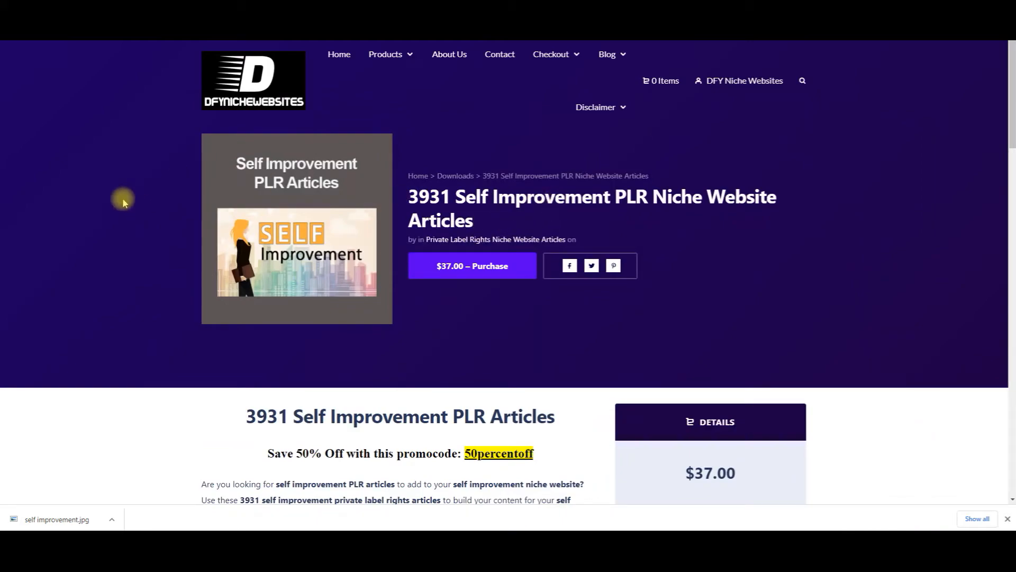
mouse_move(147, 303)
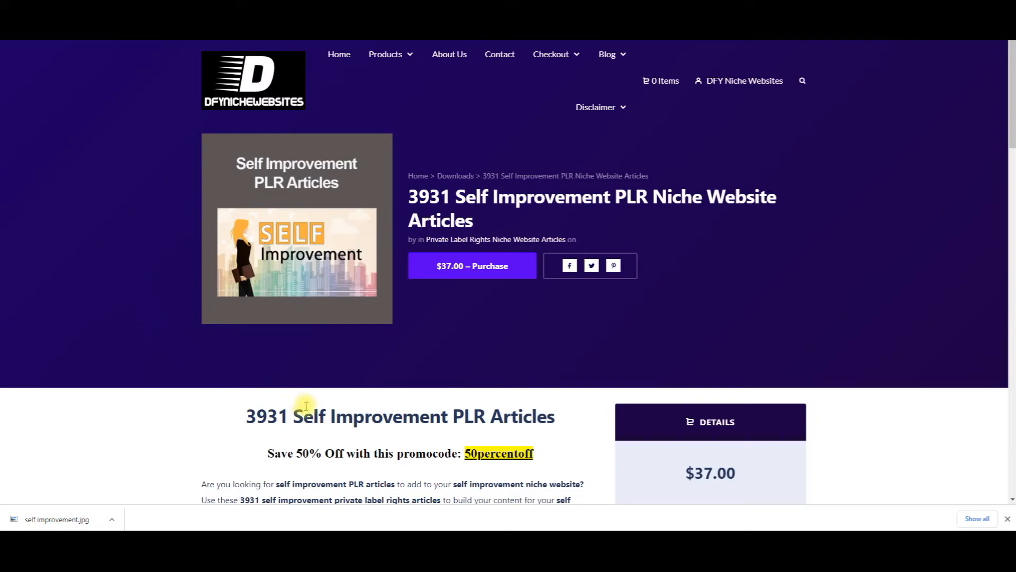
mouse_move(330, 415)
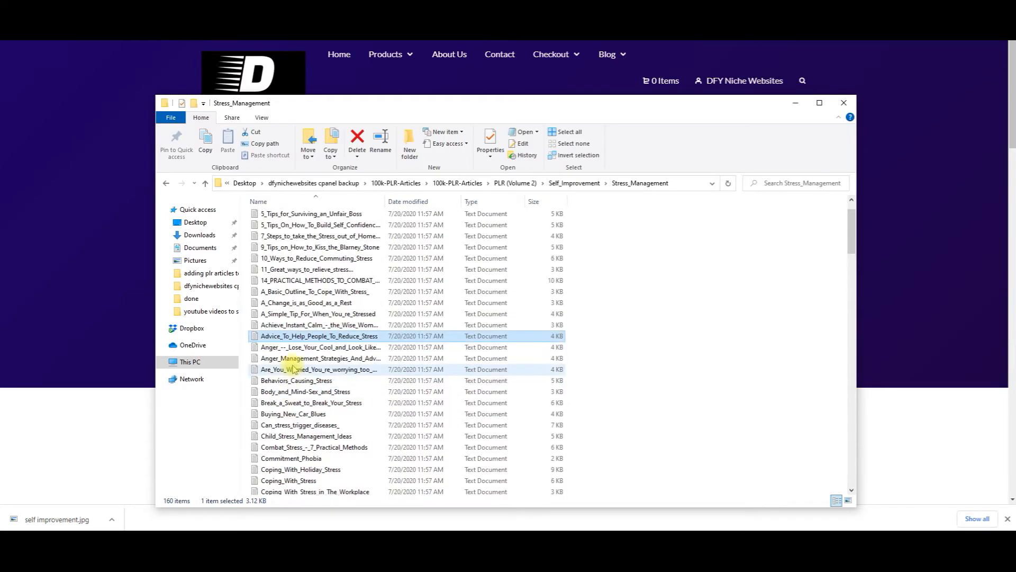
Scroll through the Stress_Management article list and close the File Explorer window
scroll(down, 3)
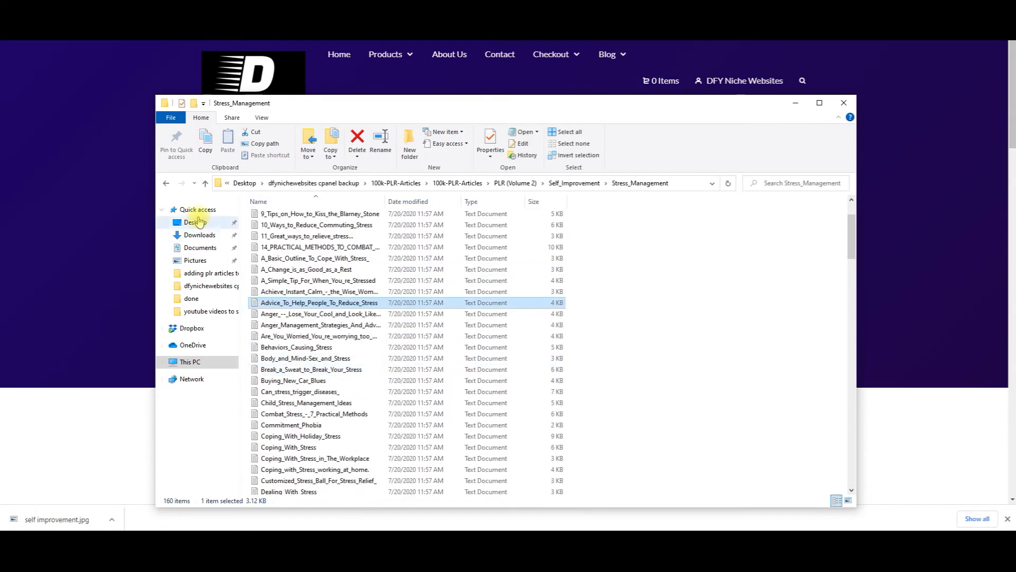
mouse_move(166, 183)
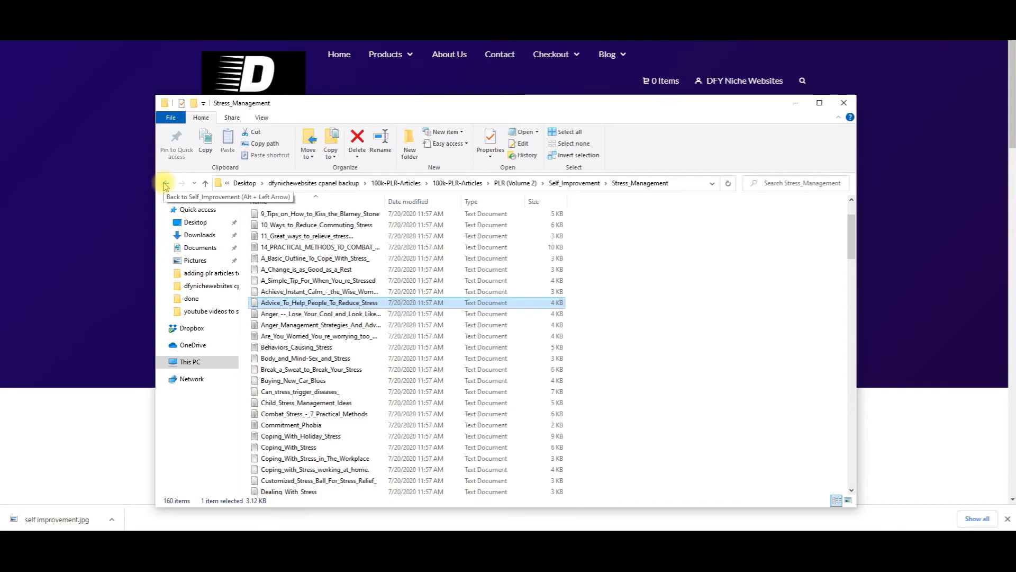
click(165, 183)
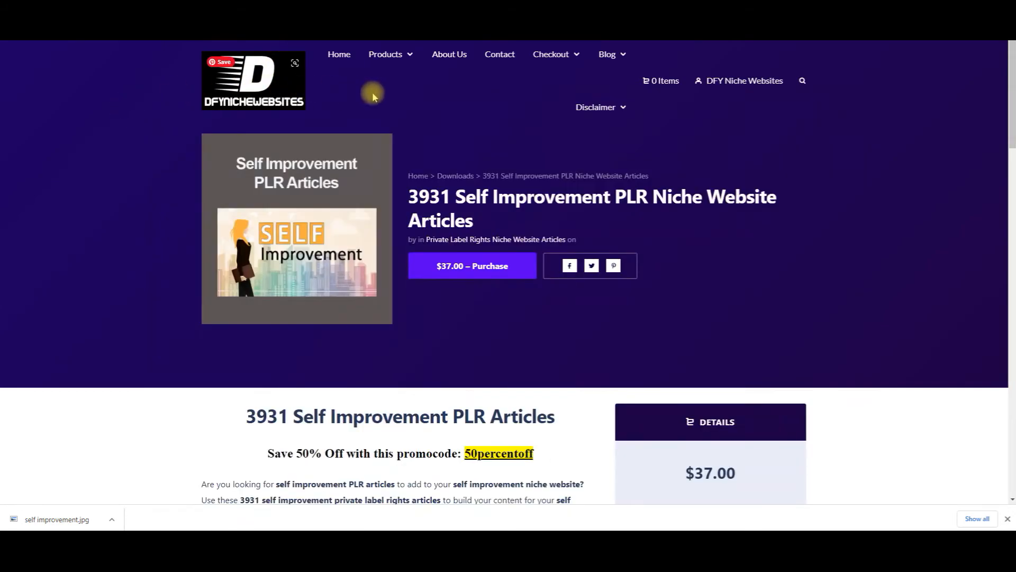
Go to the Private Label Rights Niche Website Articles category listing its article packs
click(390, 54)
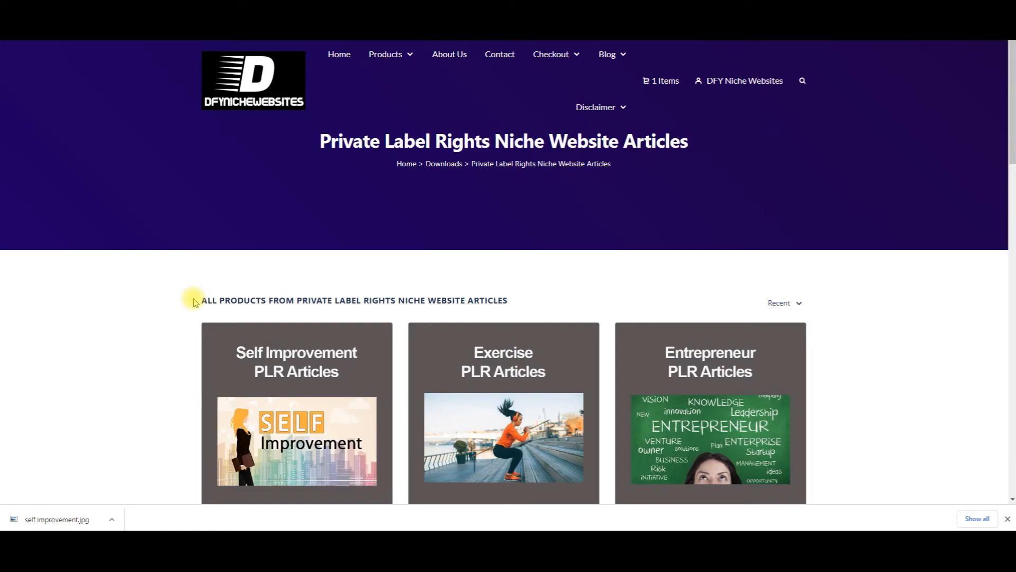
mouse_move(212, 256)
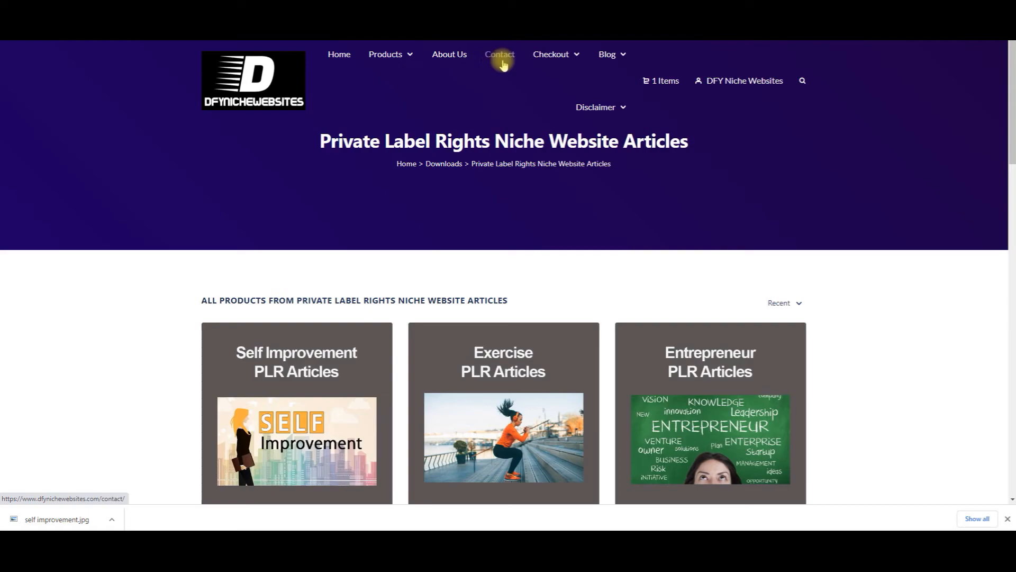
mouse_move(199, 231)
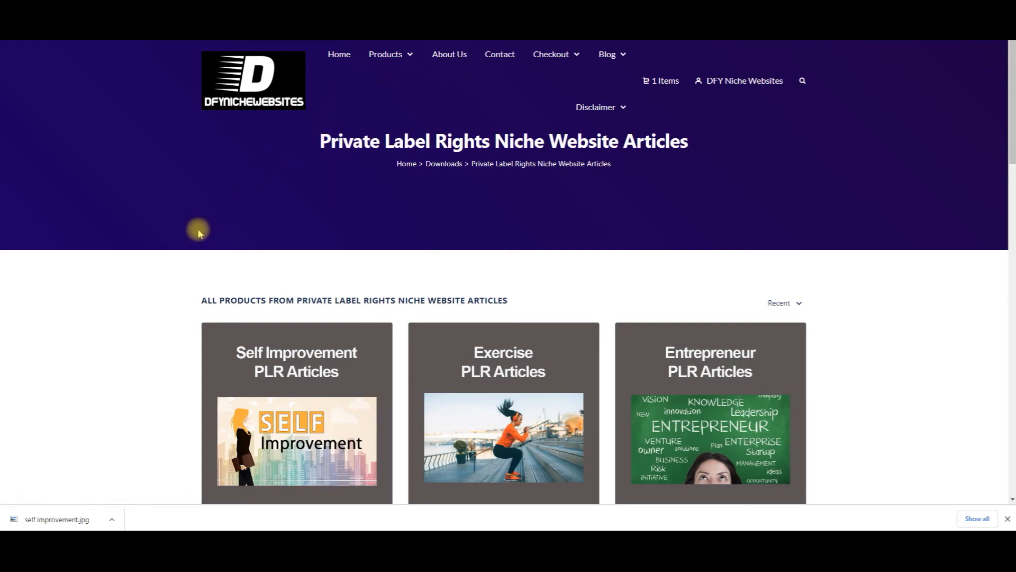
mouse_move(306, 144)
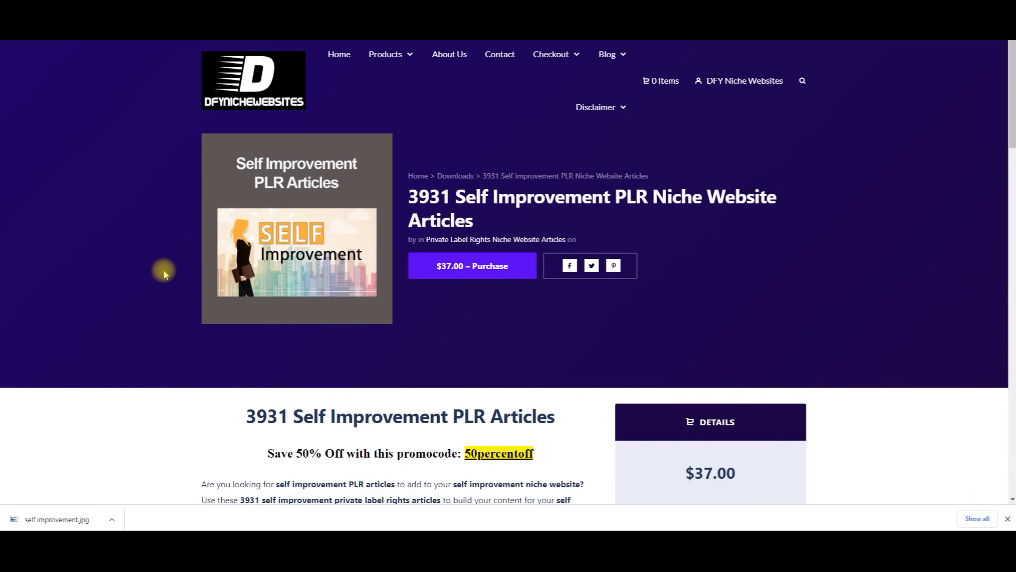
mouse_move(346, 210)
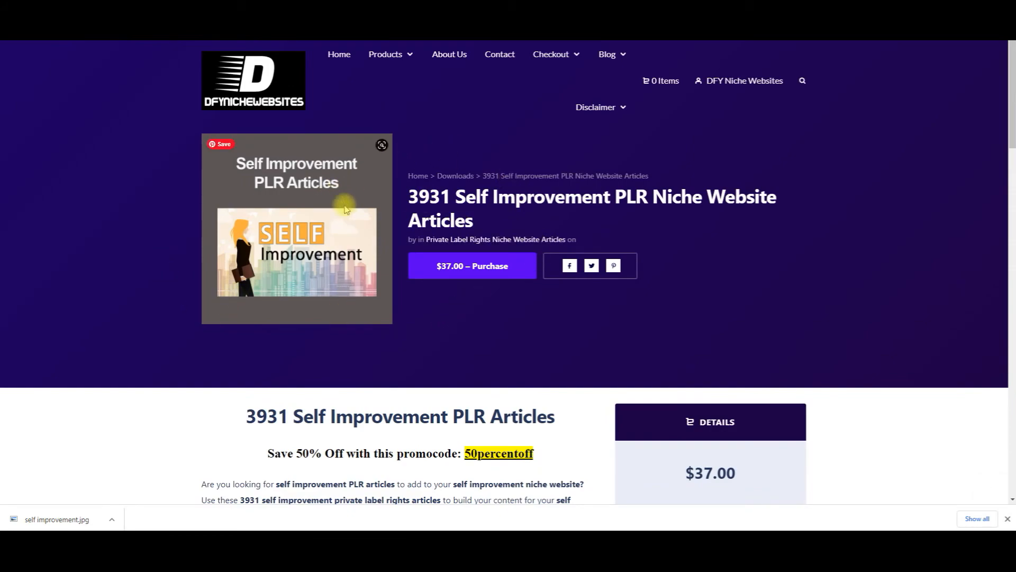
mouse_move(208, 409)
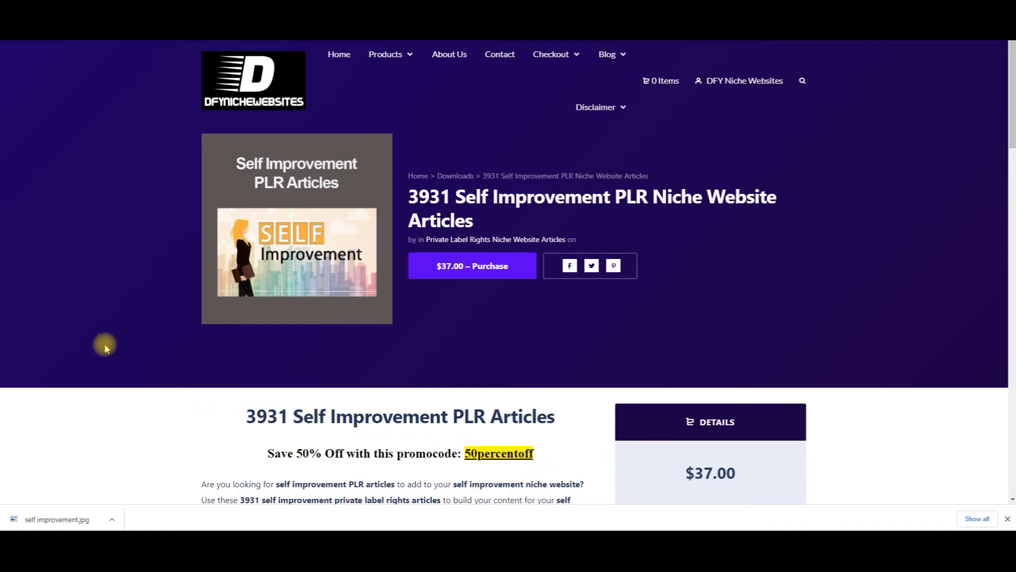
mouse_move(146, 331)
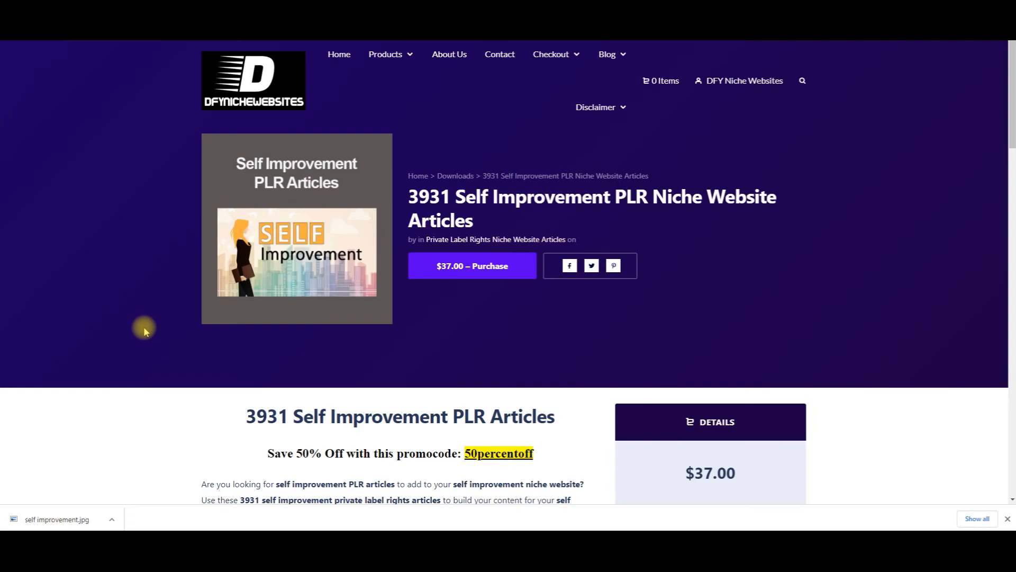
mouse_move(151, 333)
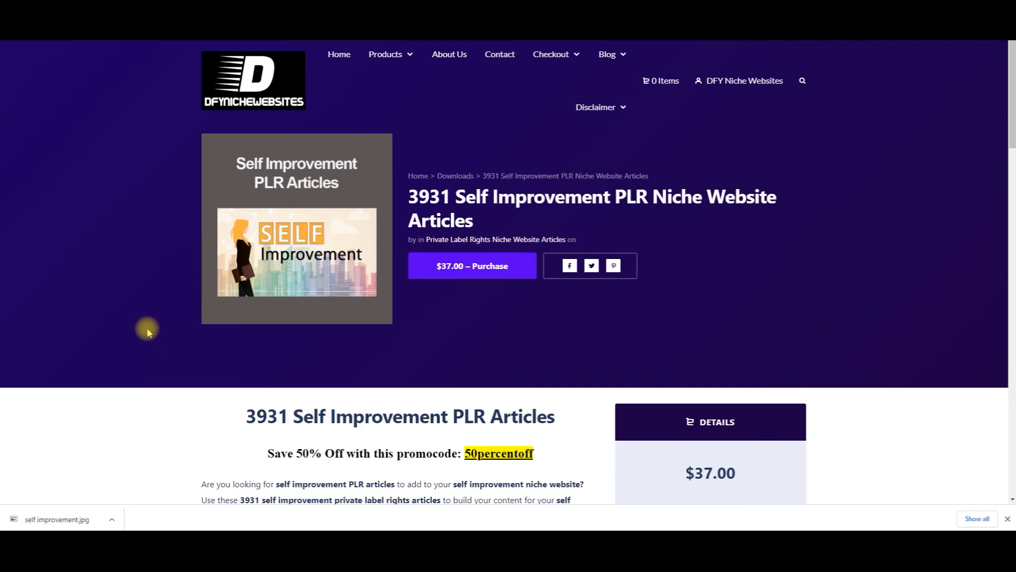
mouse_move(133, 296)
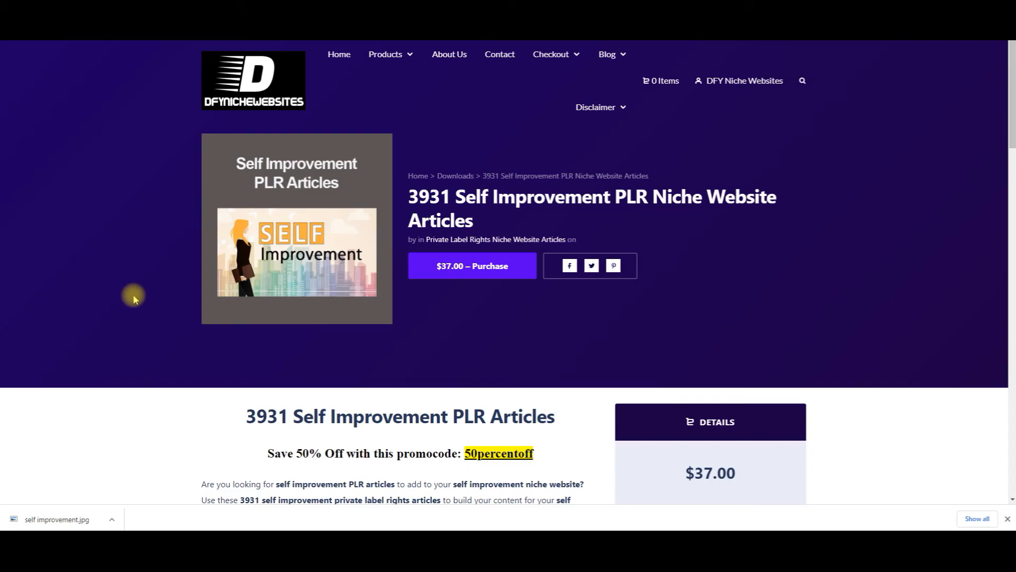
mouse_move(126, 282)
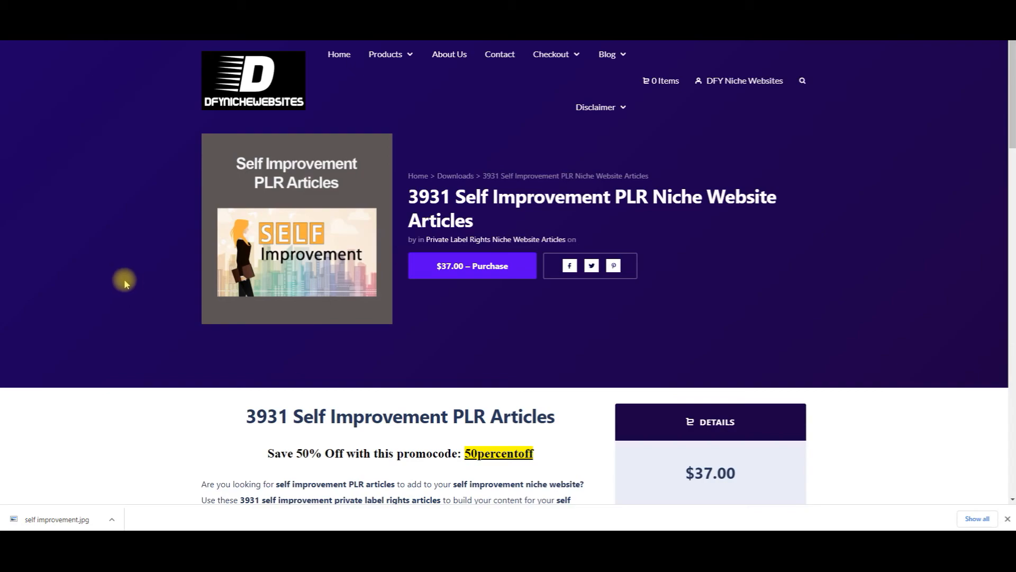
mouse_move(74, 277)
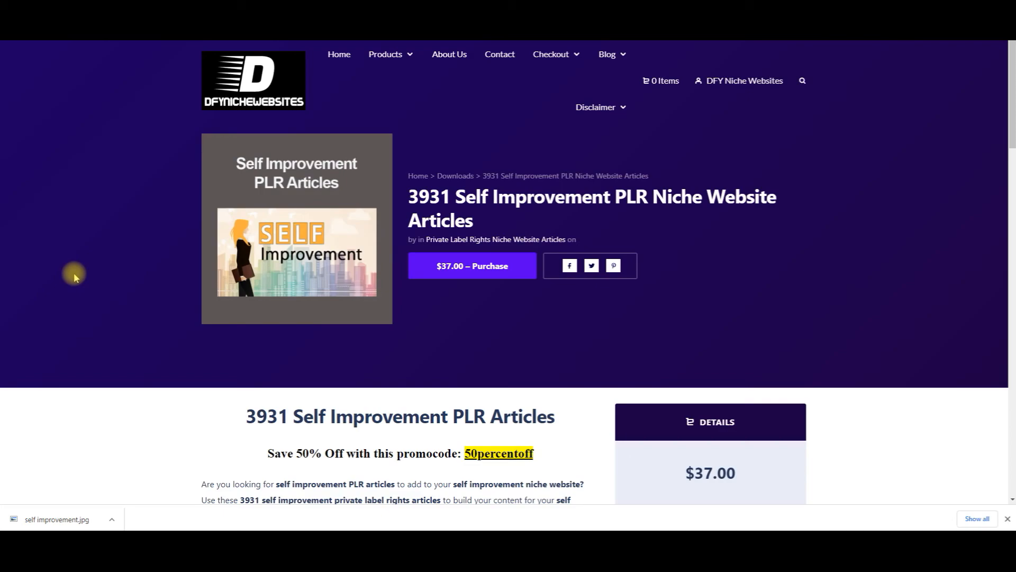
mouse_move(115, 309)
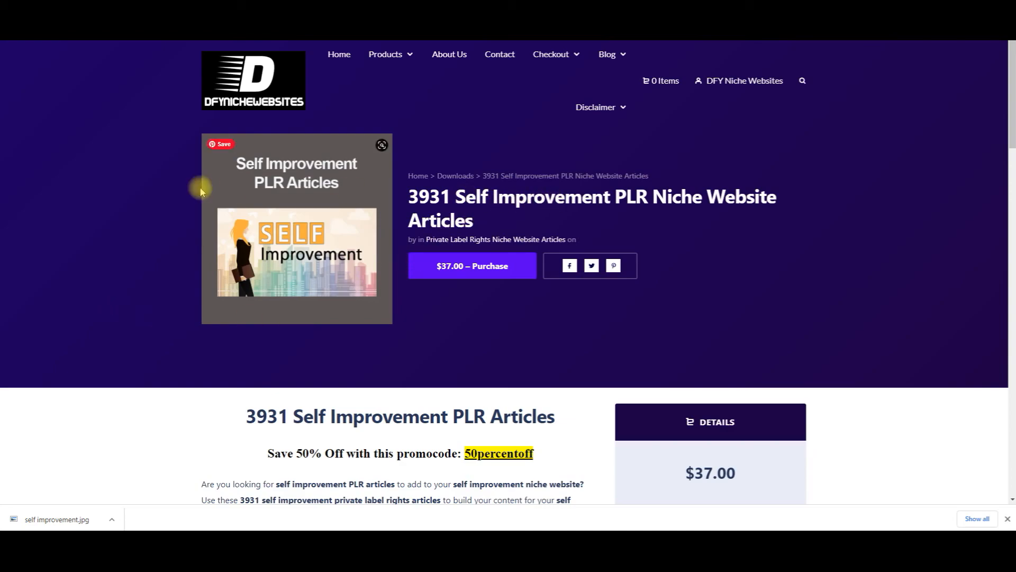
mouse_move(98, 208)
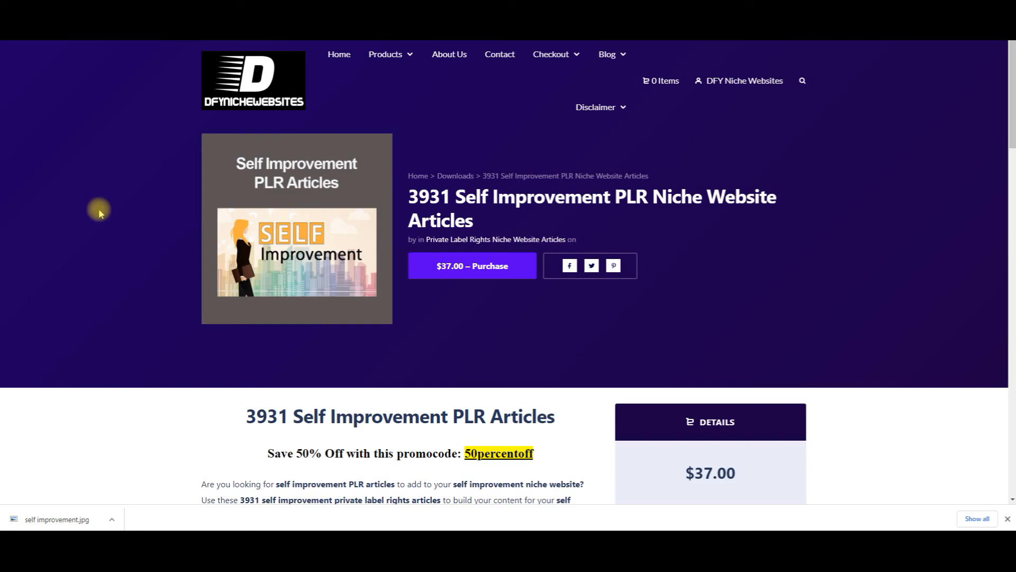
mouse_move(99, 234)
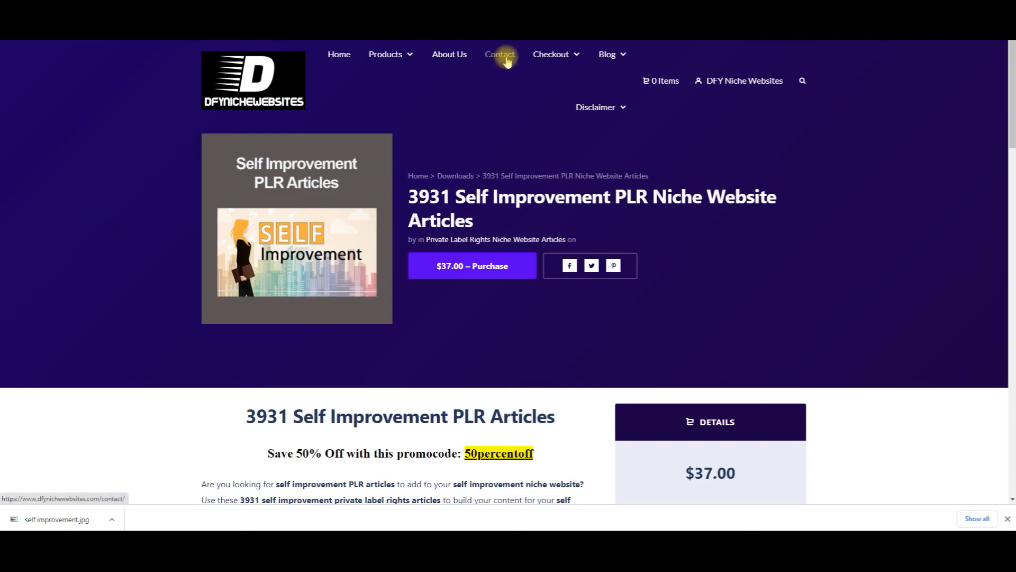
mouse_move(220, 44)
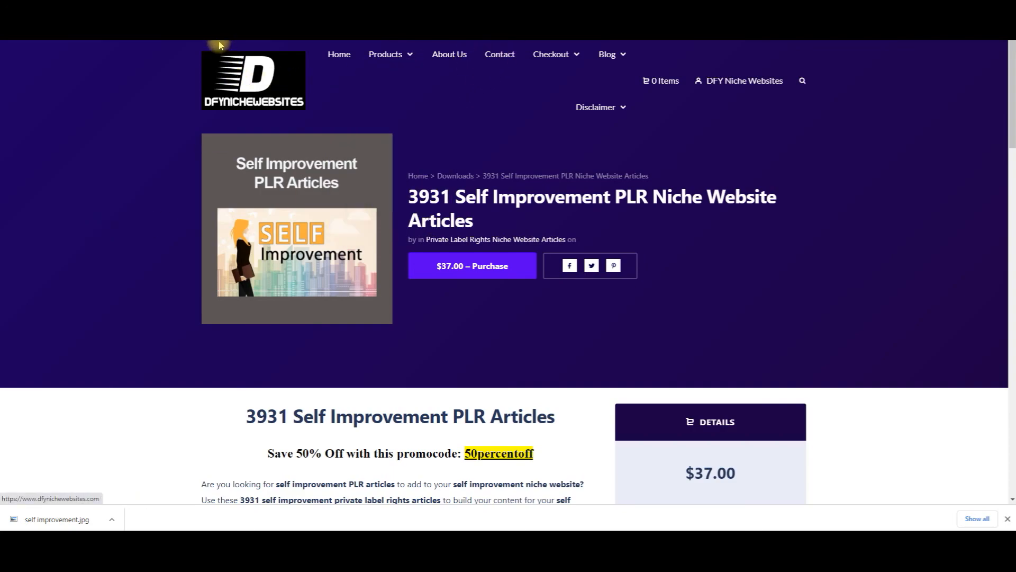